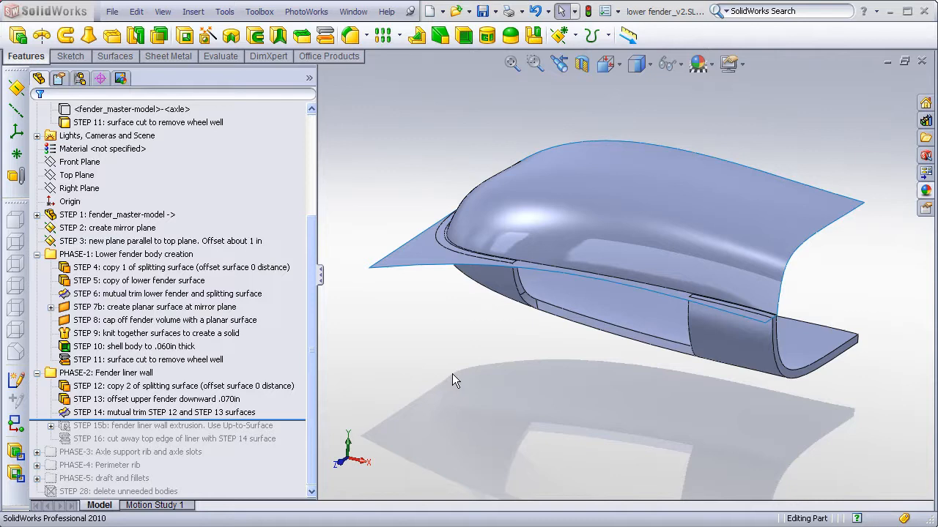
mouse_move(407, 257)
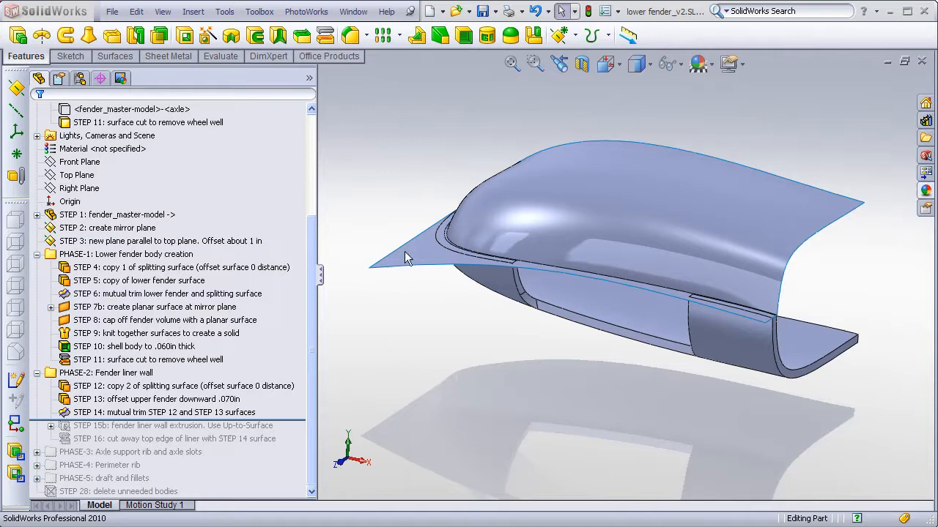
mouse_move(438, 226)
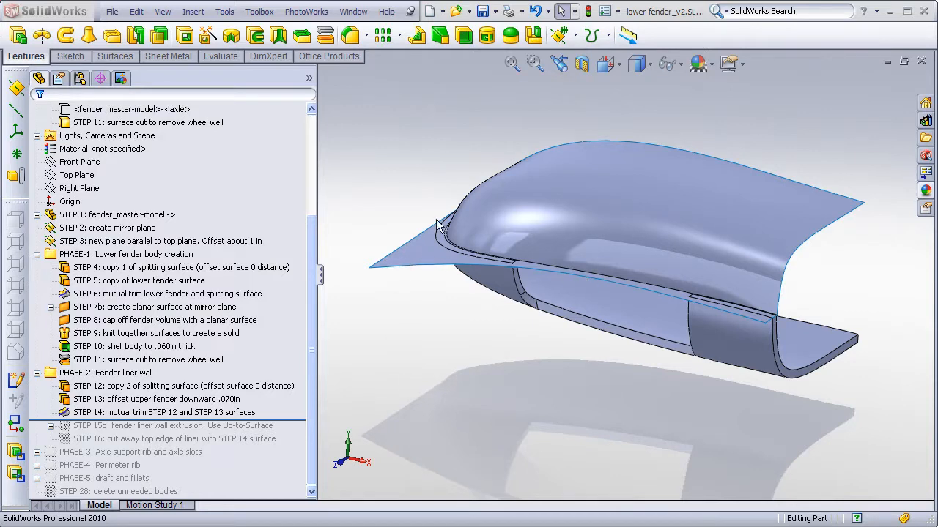
mouse_move(564, 242)
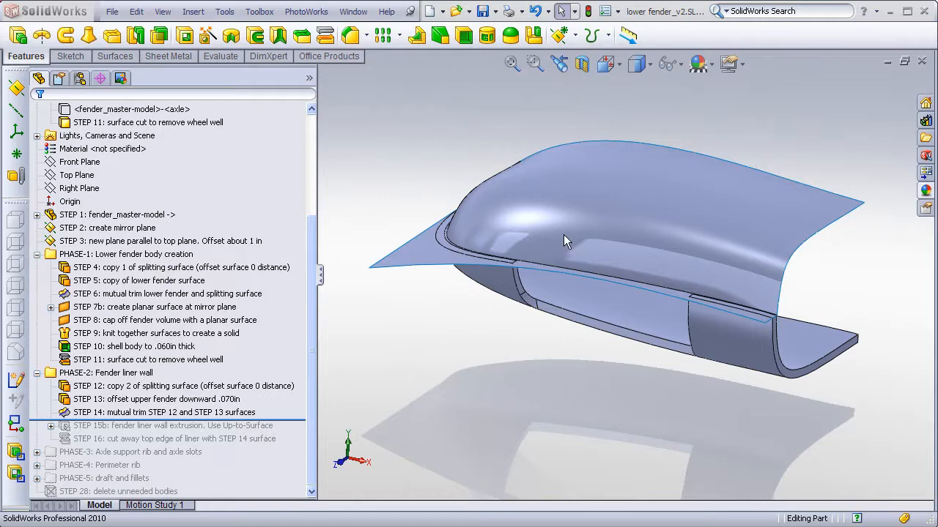
mouse_move(498, 154)
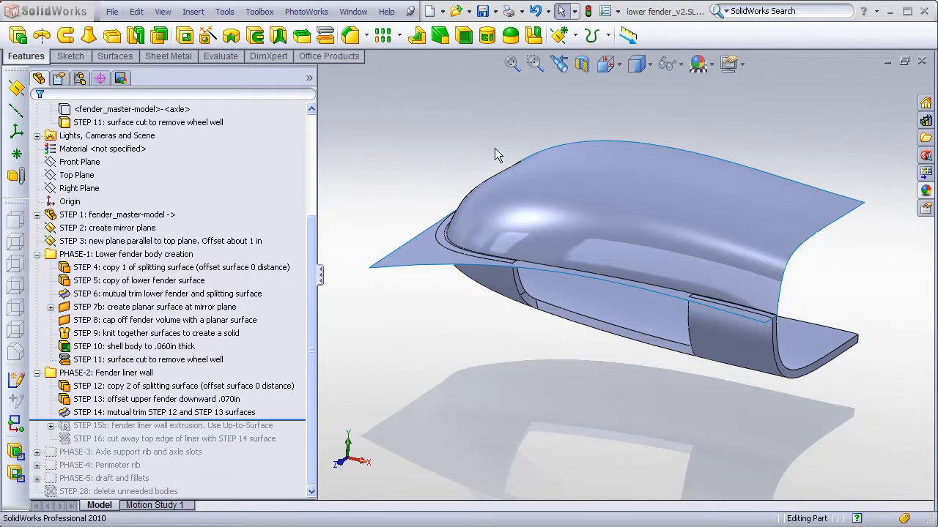
mouse_move(512, 189)
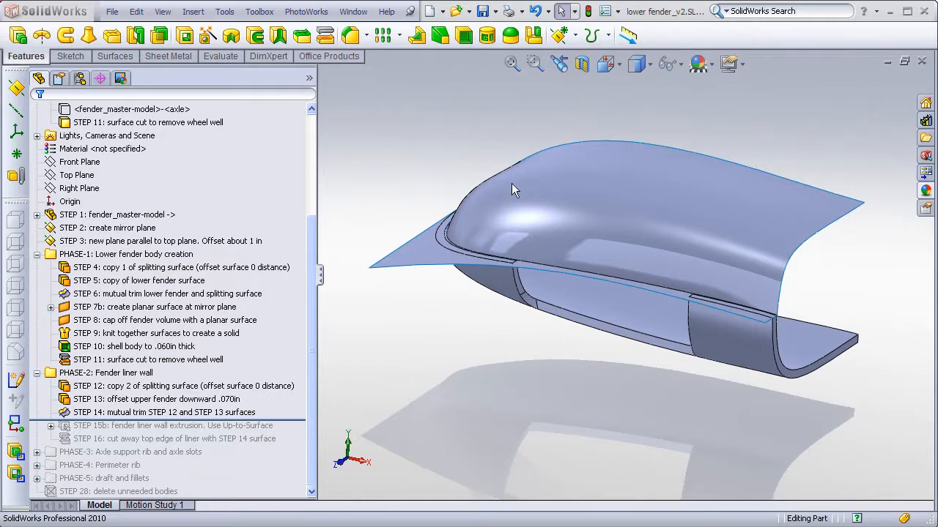
mouse_move(432, 261)
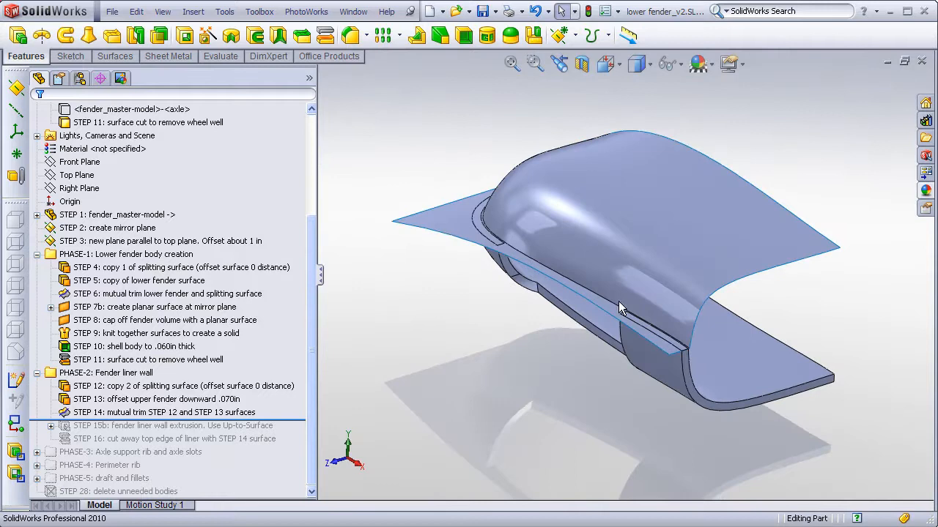
Step: Orbit the fender sideways and bring up the trimmed surface's Edit Feature for the STEP 14 mutual trim
left_click_drag(623, 308, 652, 264)
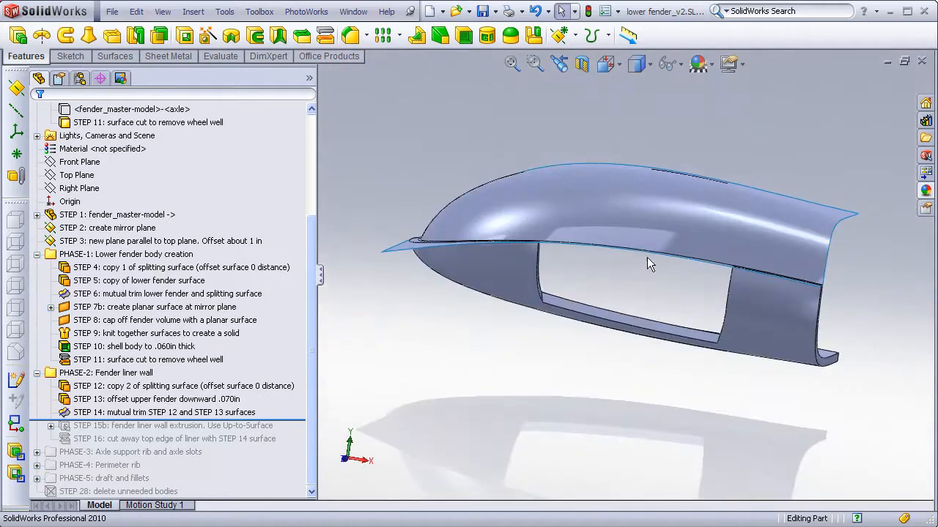
left_click_drag(652, 264, 754, 271)
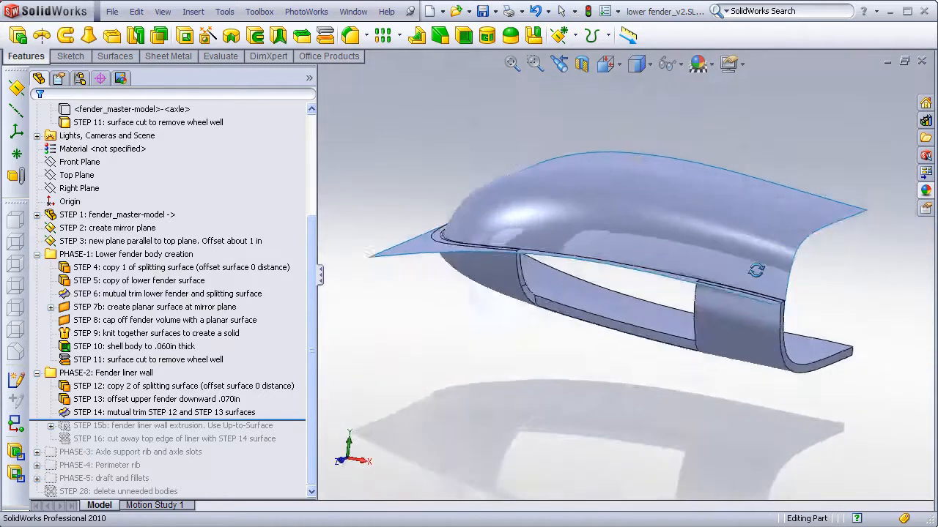
right_click(155, 414)
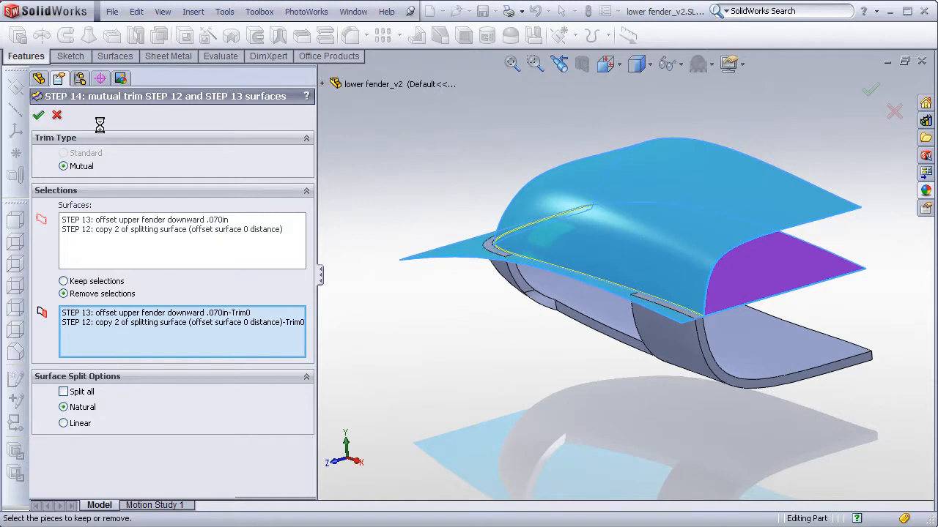
Step: Accept the mutual trim edit and highlight the STEP 13 offset upper fender surface
left_click(38, 114)
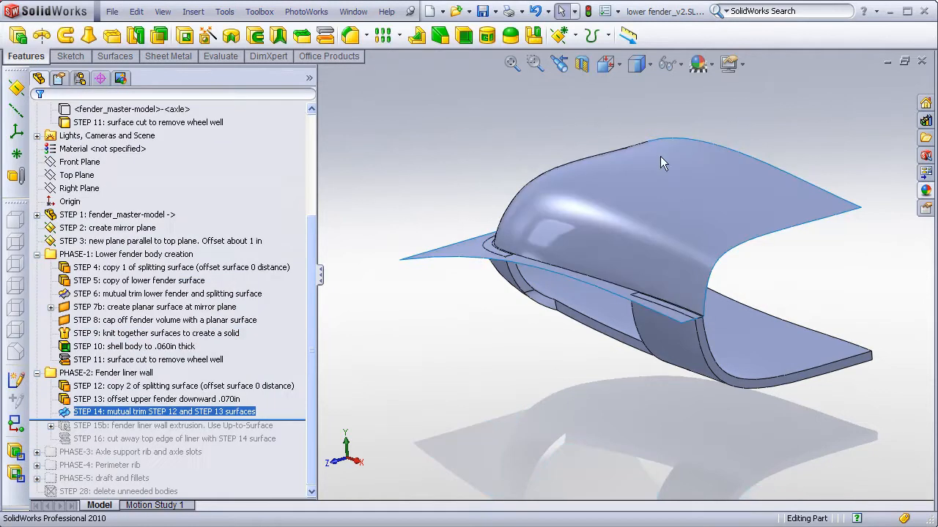
mouse_move(513, 249)
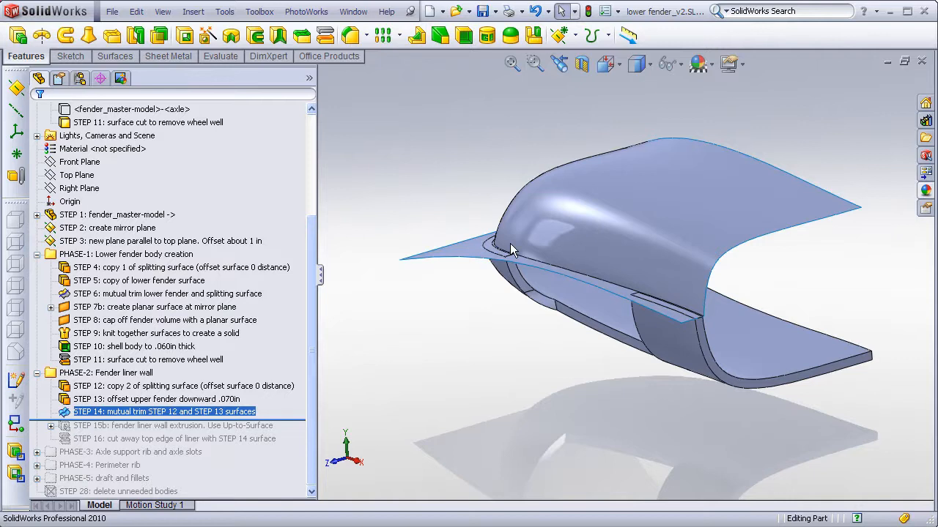
mouse_move(578, 311)
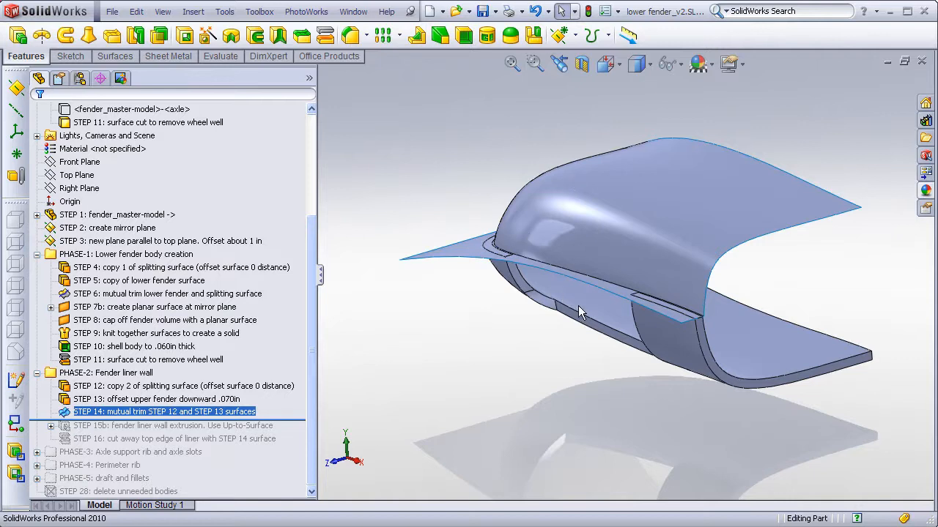
mouse_move(580, 222)
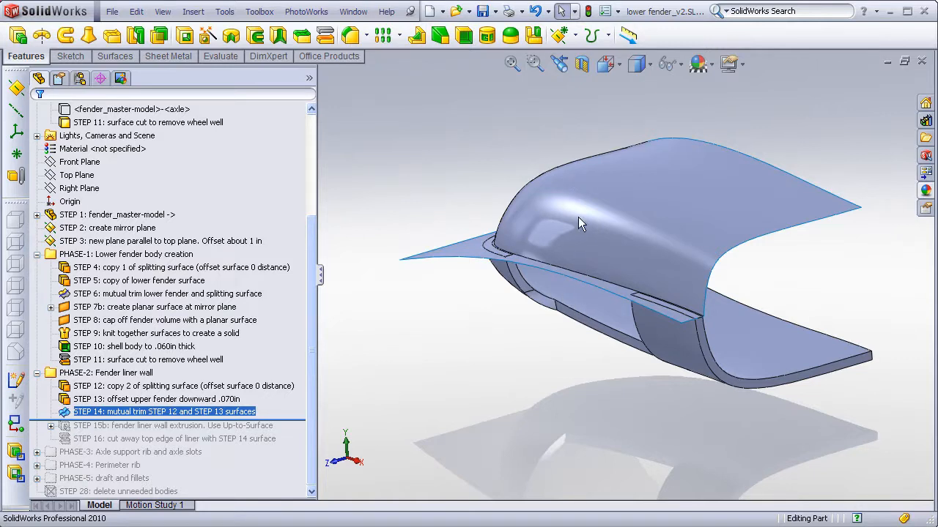
mouse_move(589, 256)
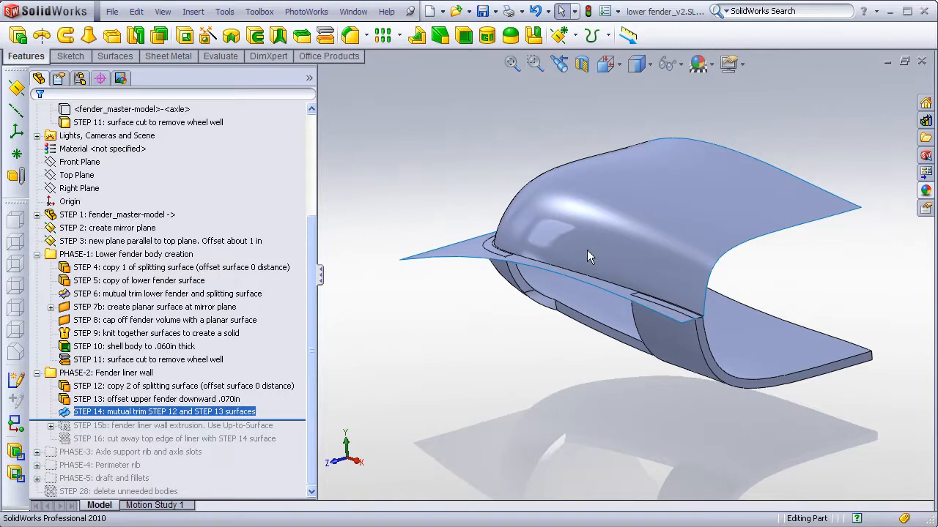
mouse_move(586, 301)
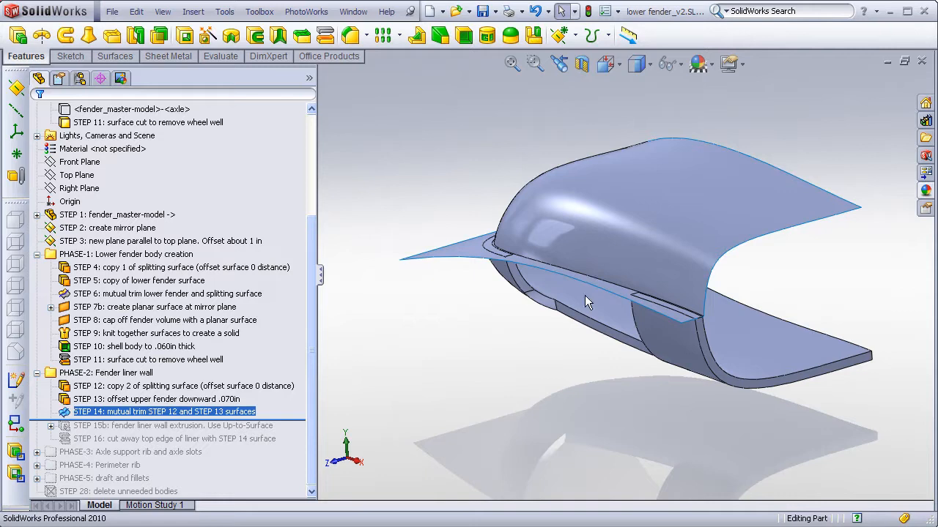
mouse_move(574, 306)
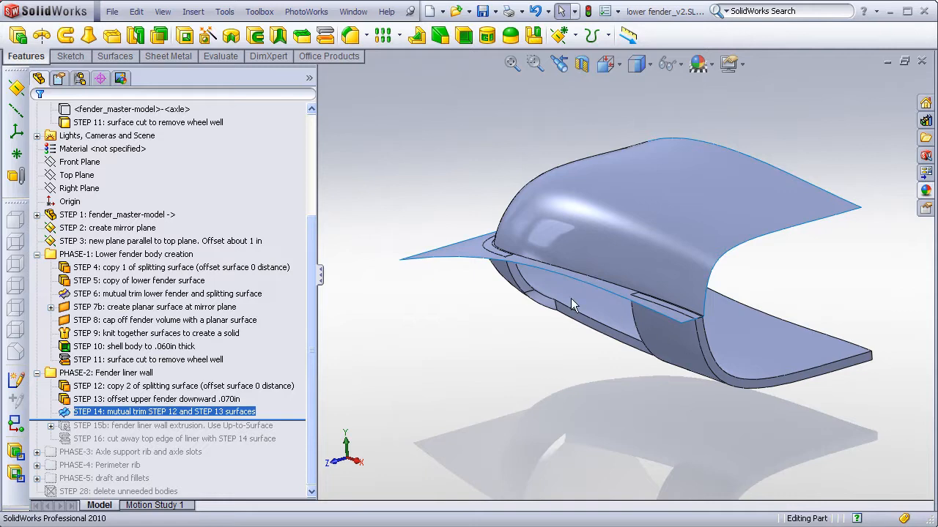
mouse_move(570, 302)
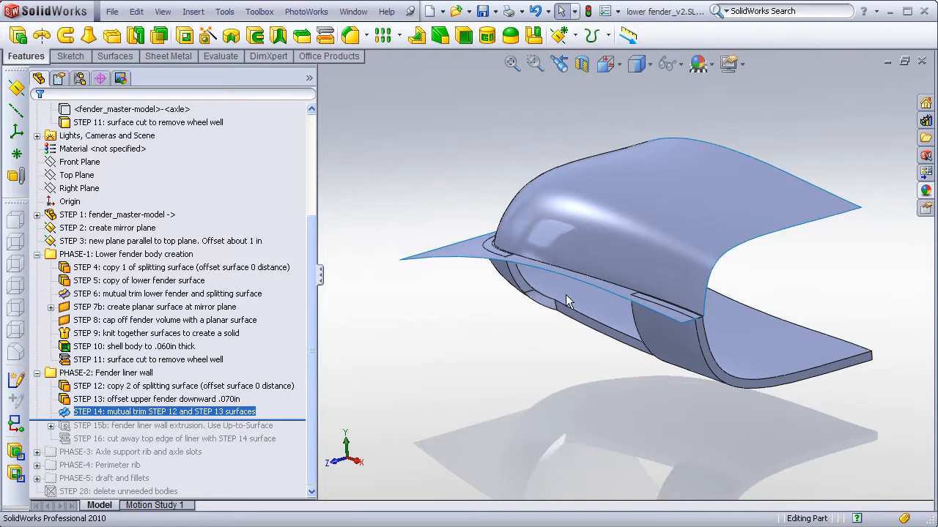
mouse_move(608, 321)
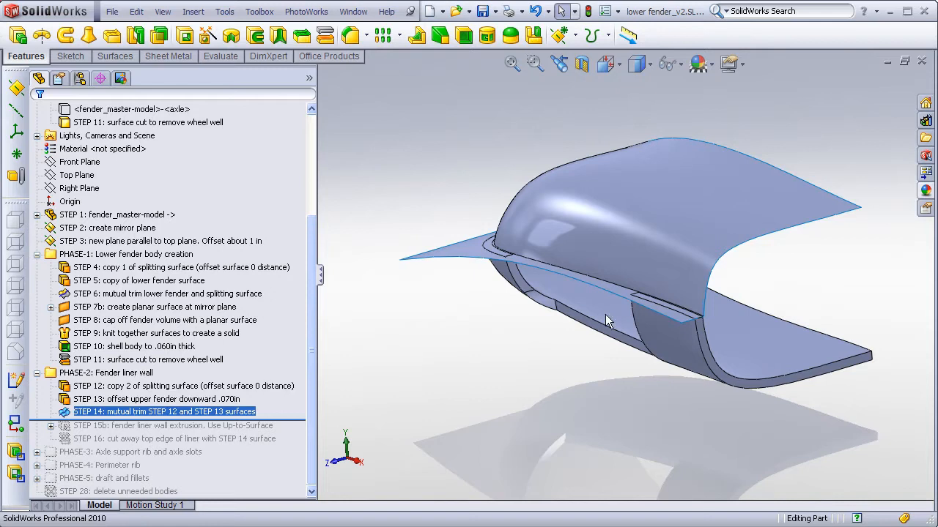
mouse_move(608, 231)
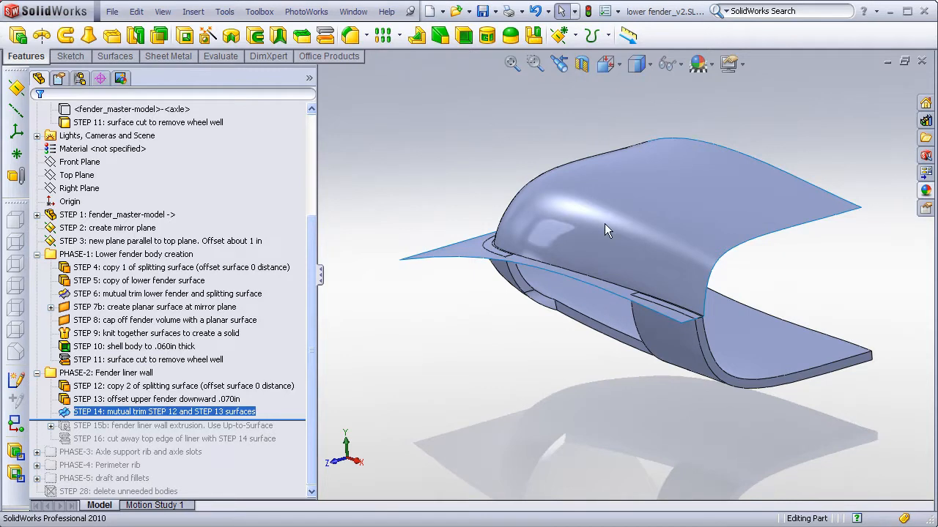
mouse_move(572, 267)
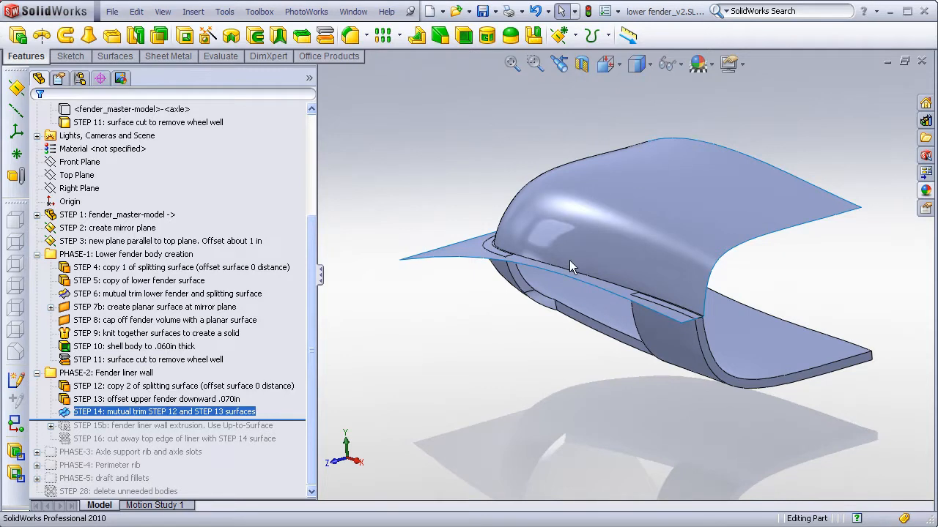
mouse_move(553, 131)
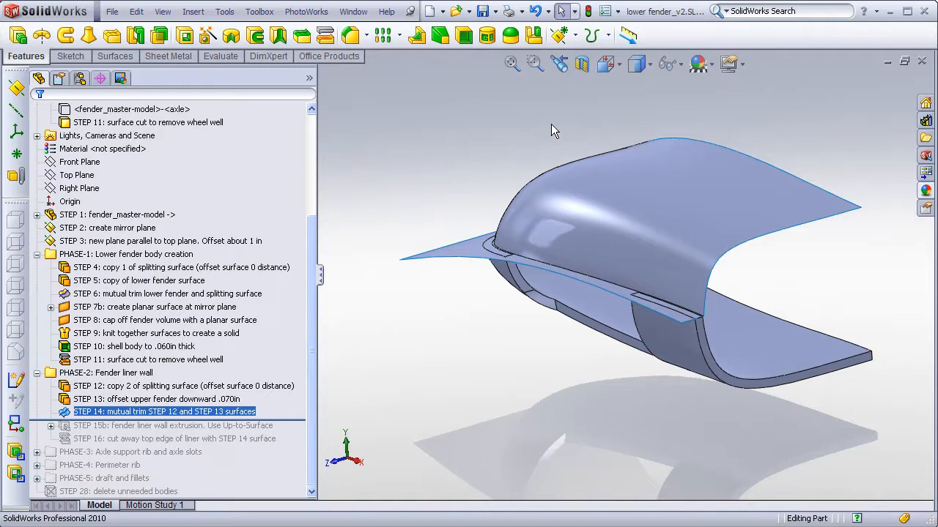
mouse_move(645, 180)
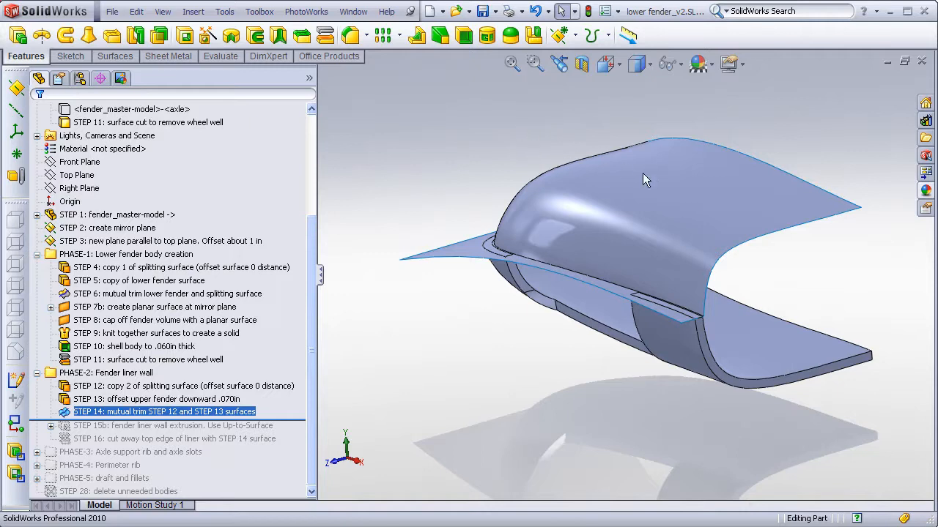
mouse_move(593, 140)
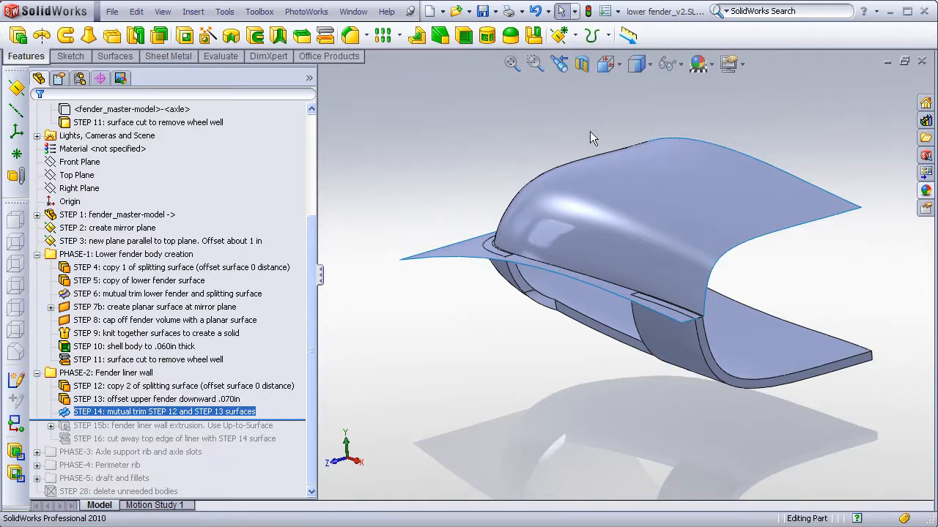
left_click(134, 345)
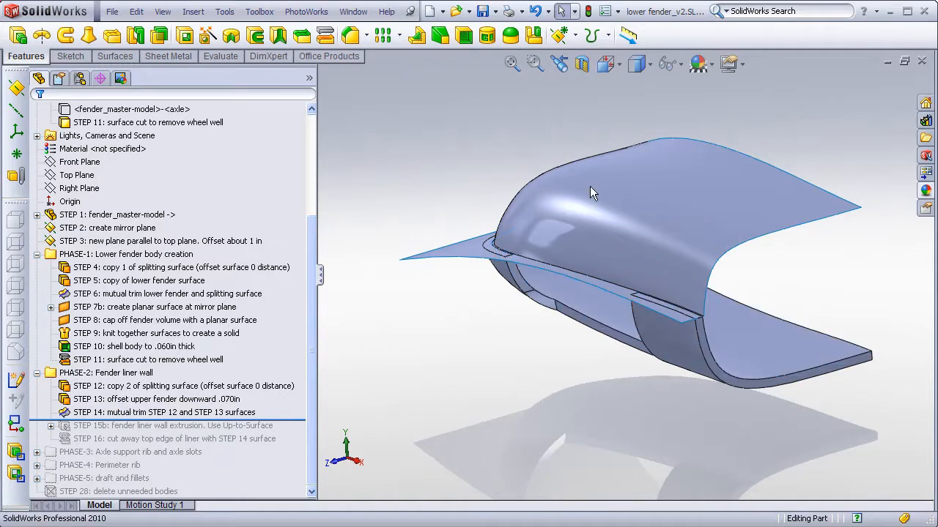
left_click(156, 398)
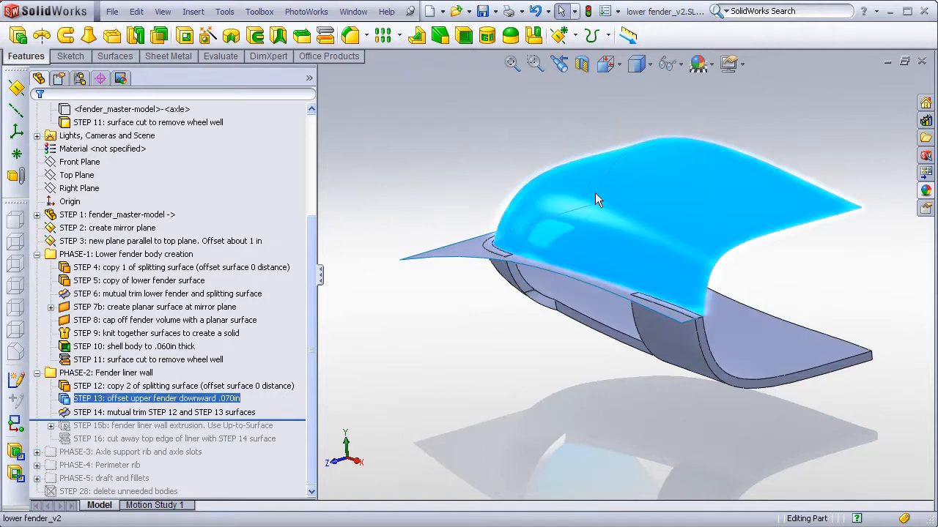
mouse_move(571, 241)
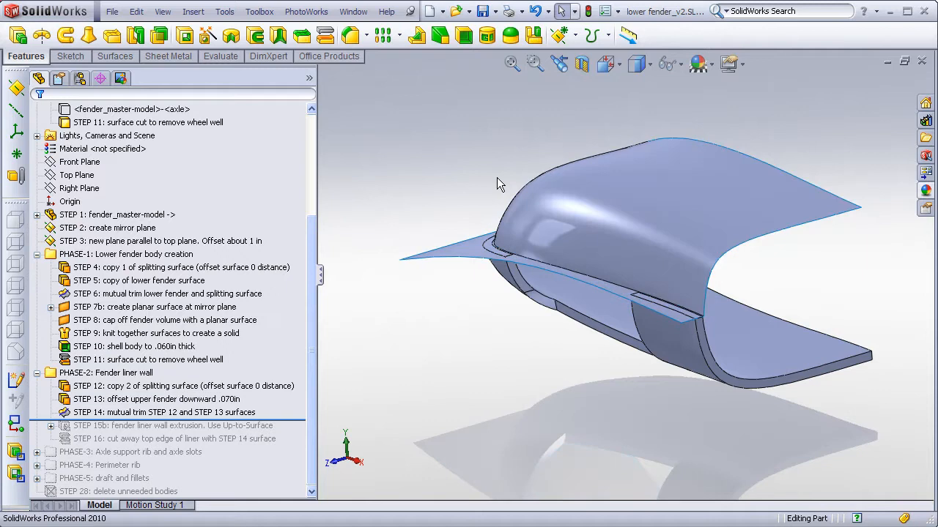
mouse_move(276, 249)
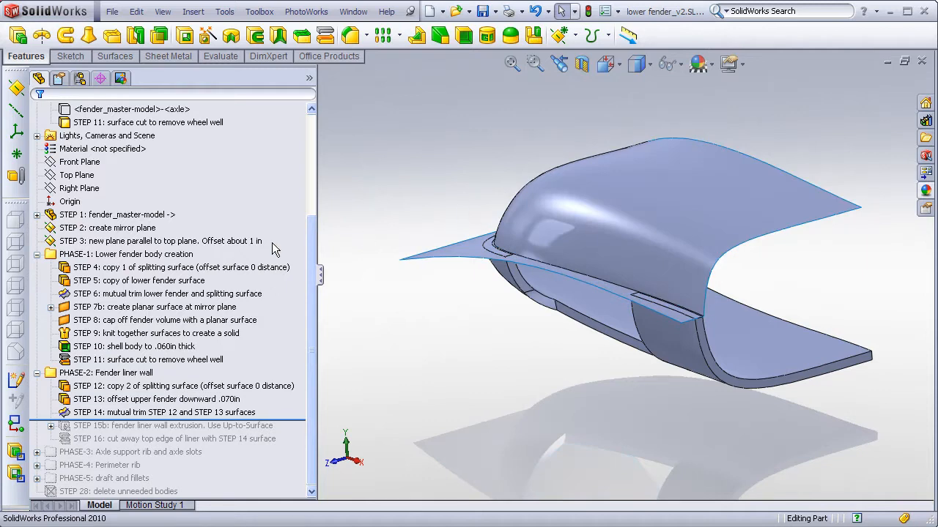
Step: Roll the model forward to STEP 15b and view the notched liner wall from above
left_click(161, 240)
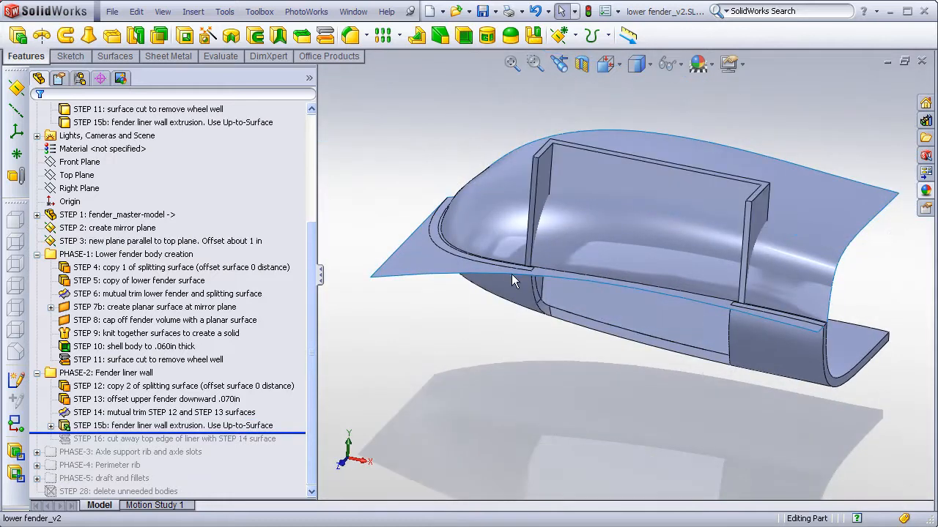
left_click_drag(512, 281, 666, 303)
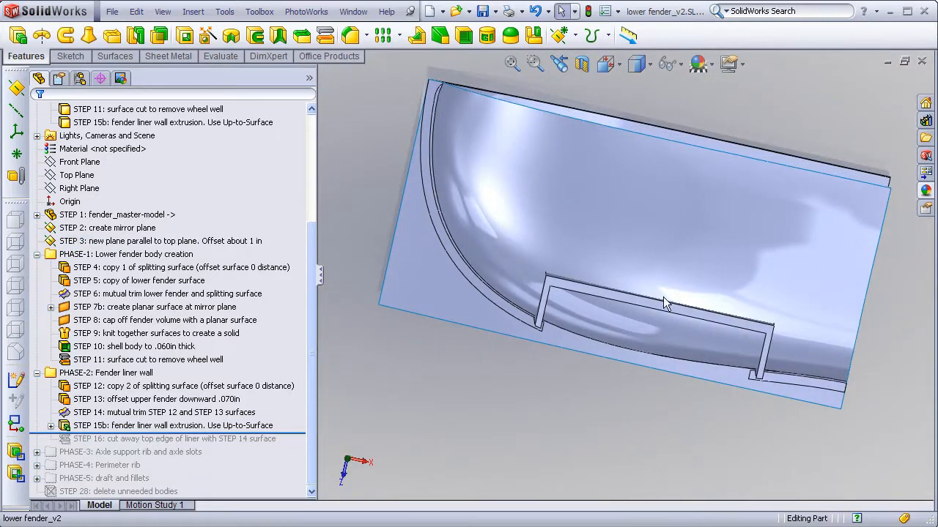
mouse_move(495, 395)
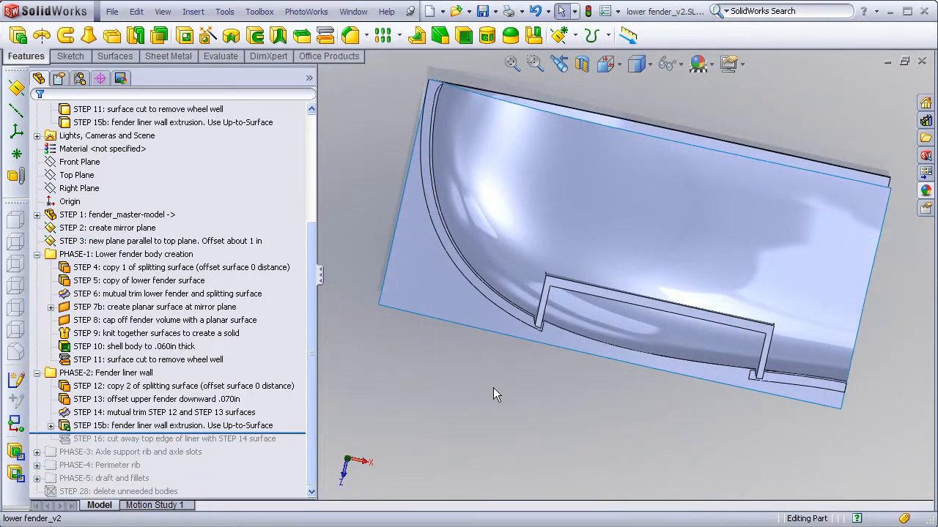
mouse_move(492, 395)
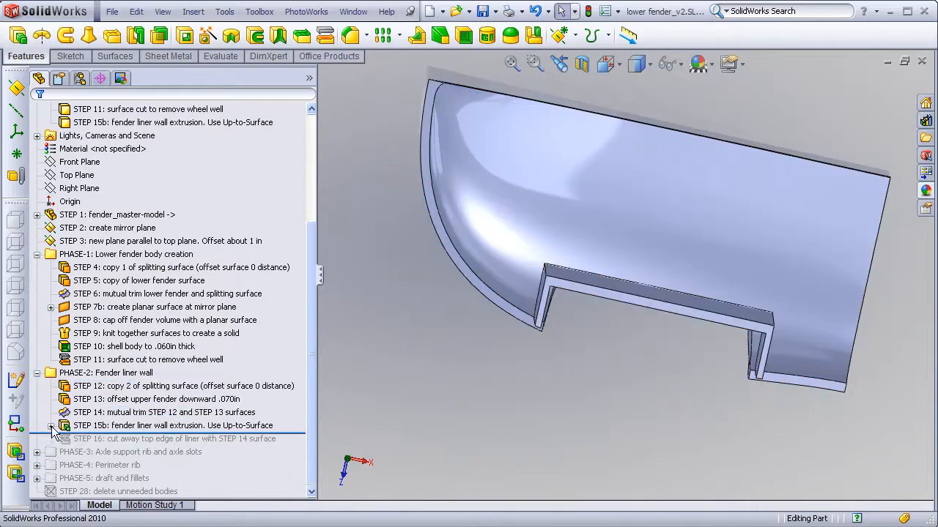
Step: Edit the STEP 15a liner sketch with its .060, .040 and .030 offset dimensions
right_click(102, 439)
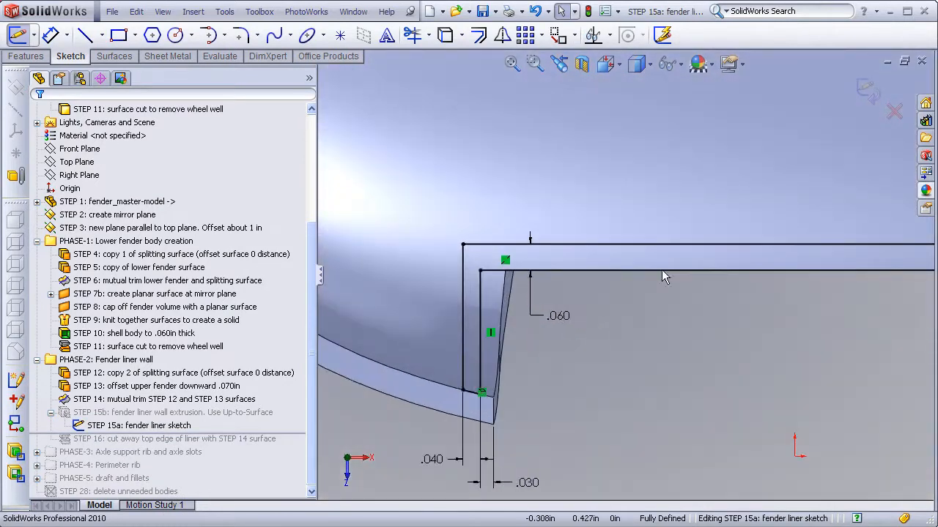
mouse_move(551, 261)
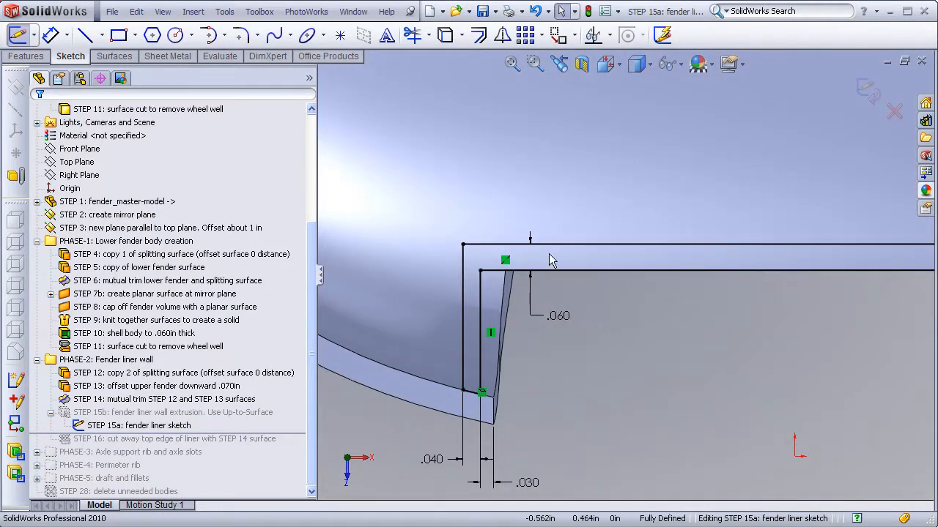
mouse_move(551, 255)
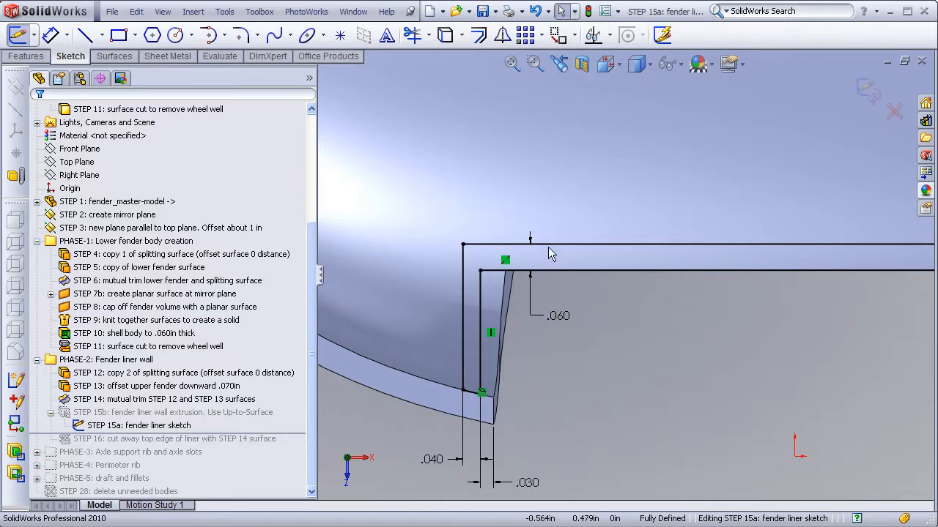
mouse_move(481, 328)
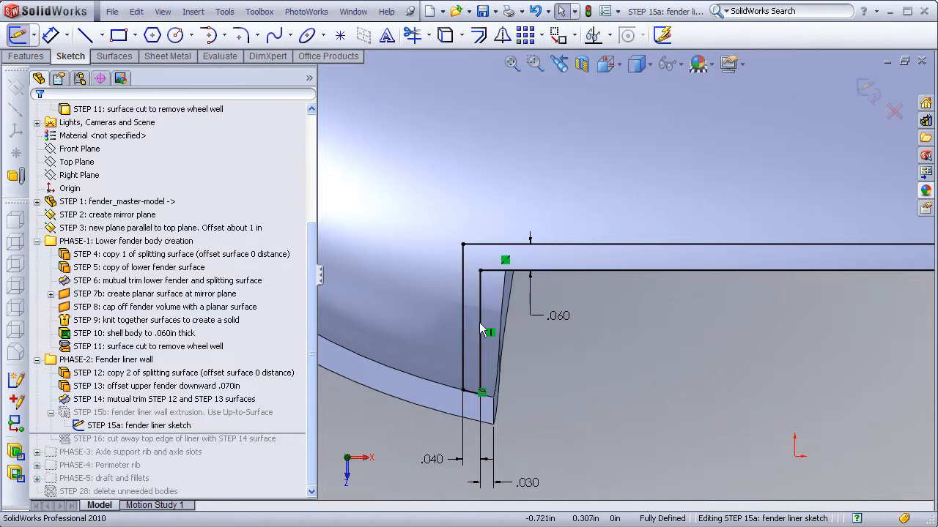
mouse_move(468, 331)
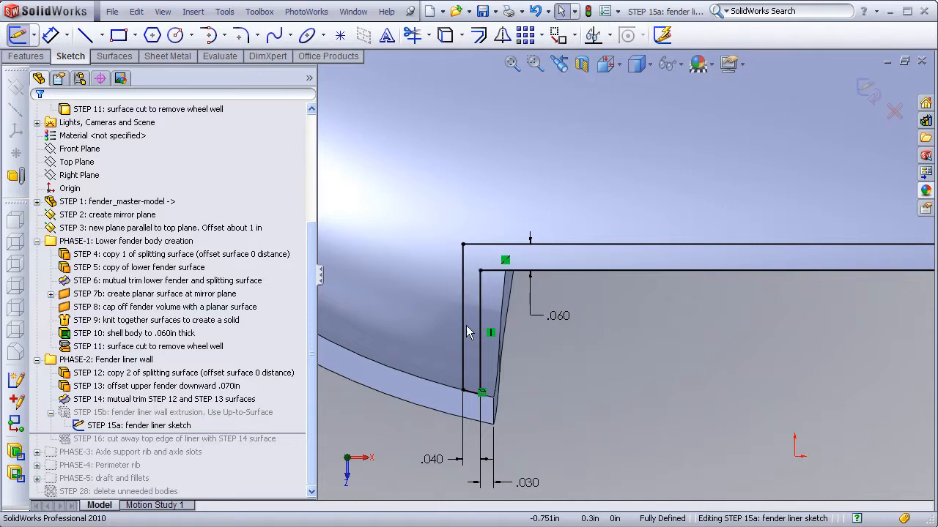
mouse_move(469, 286)
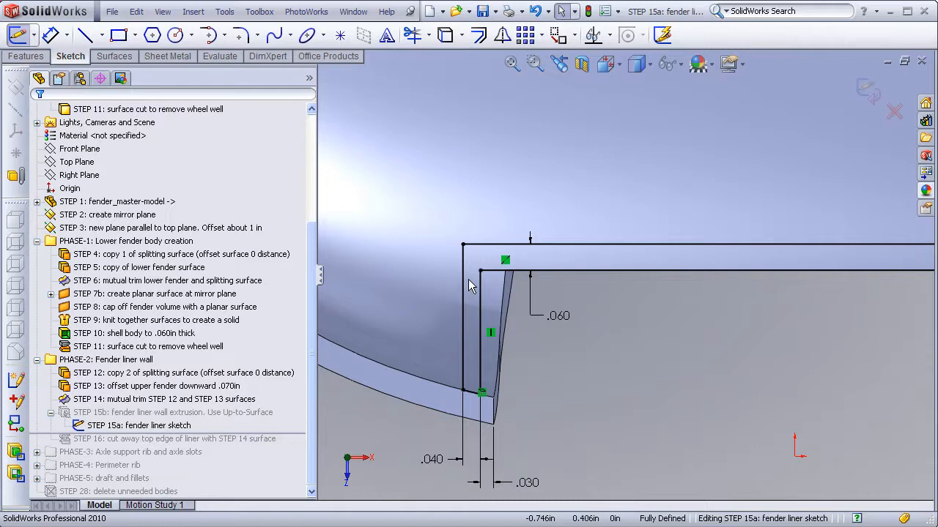
mouse_move(433, 202)
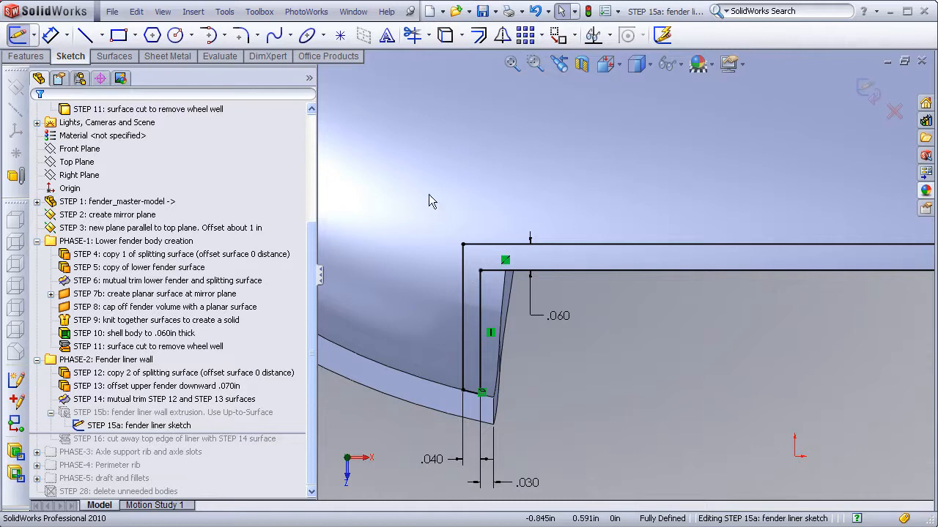
mouse_move(601, 174)
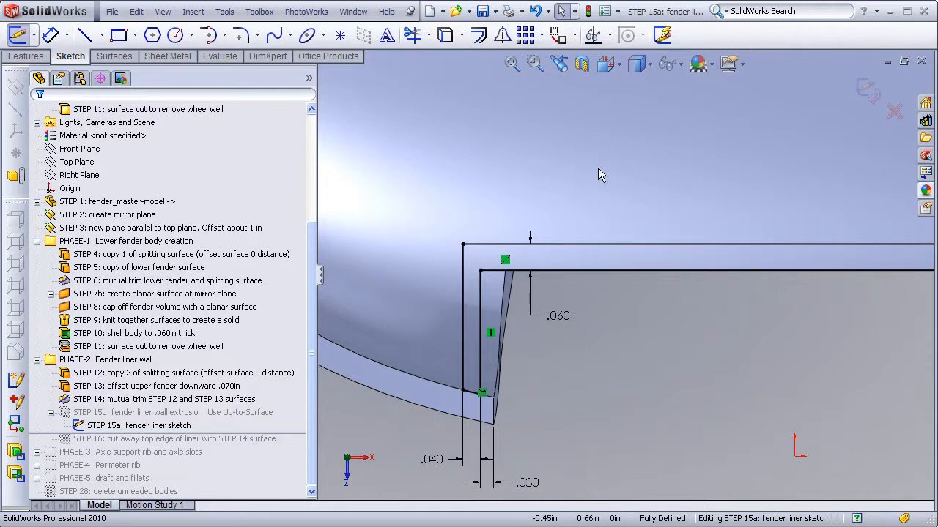
mouse_move(470, 369)
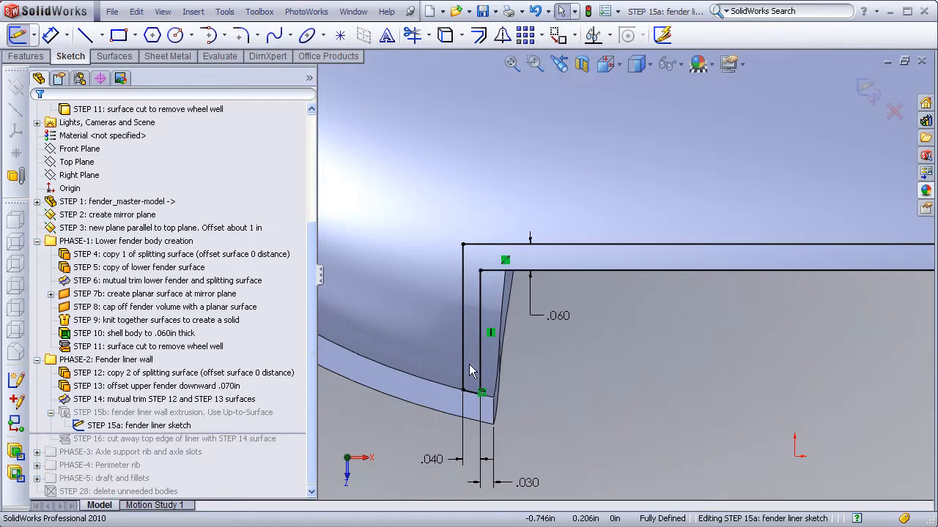
mouse_move(476, 343)
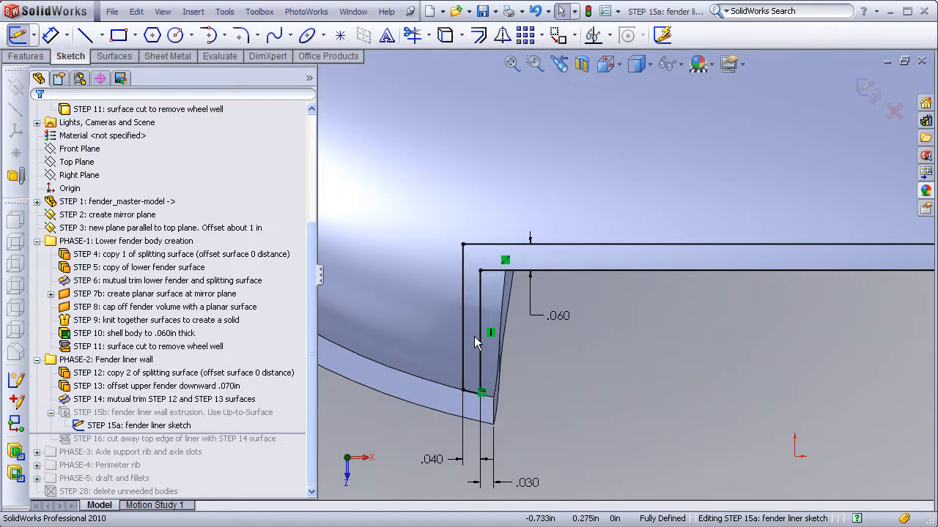
mouse_move(469, 345)
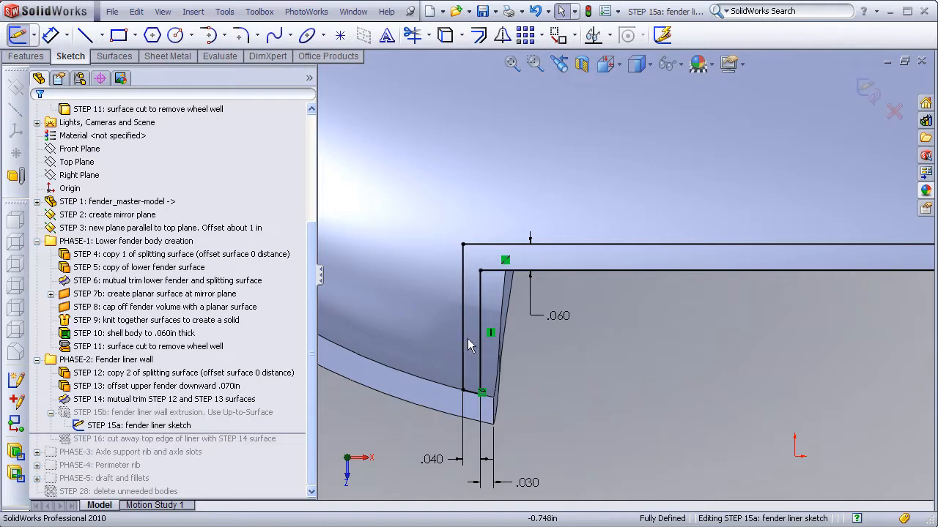
mouse_move(480, 405)
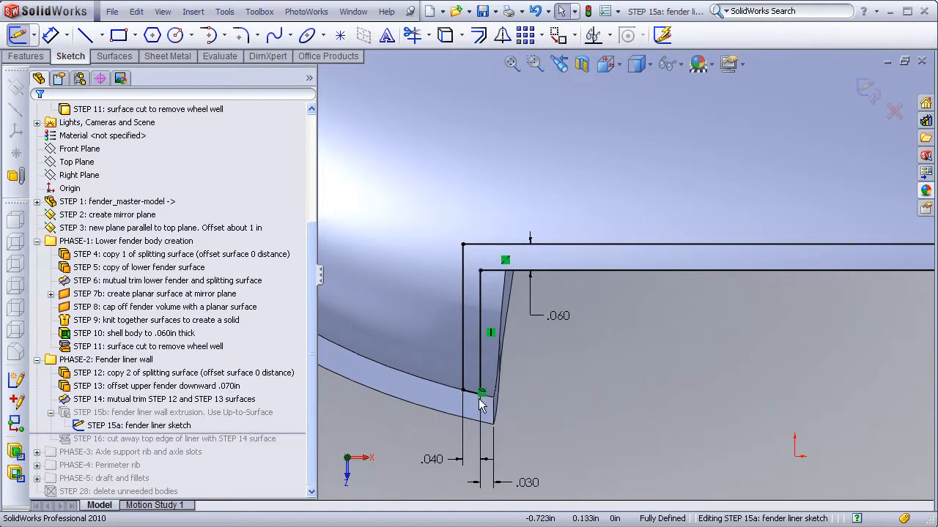
mouse_move(496, 396)
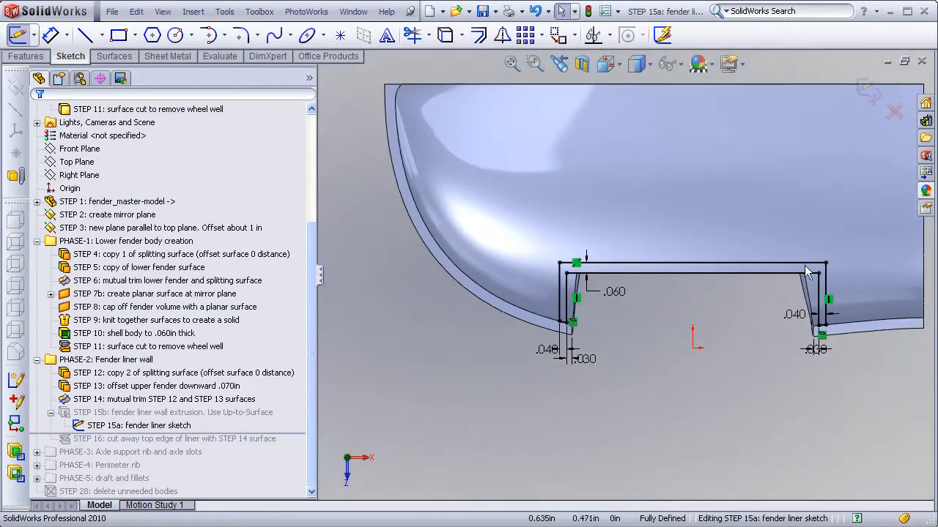
mouse_move(750, 353)
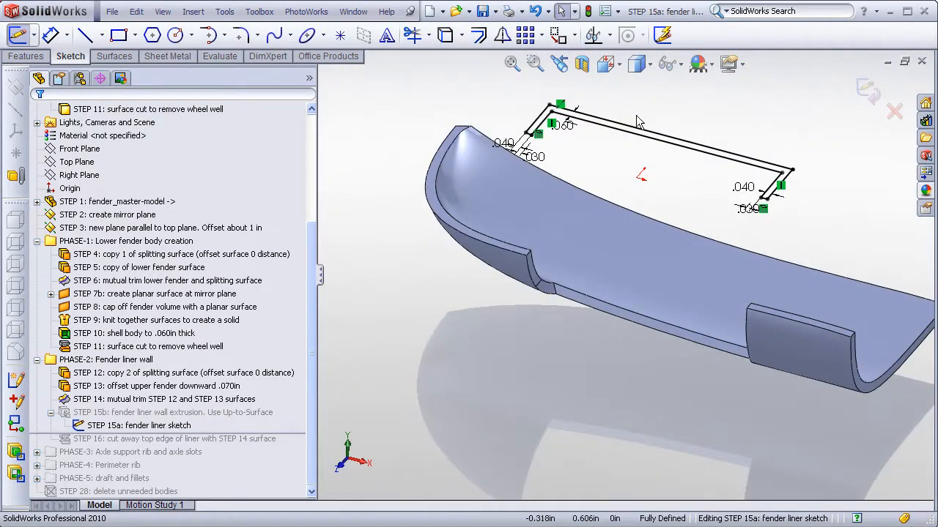
mouse_move(862, 109)
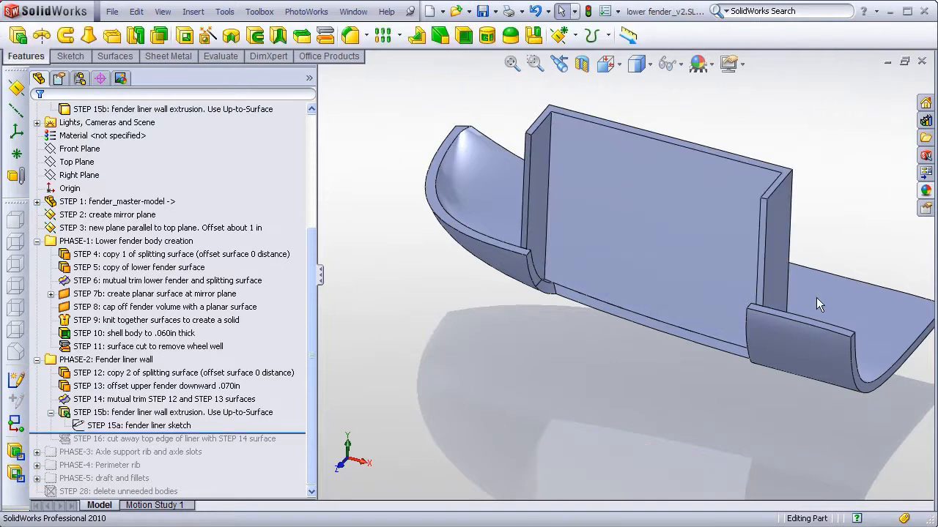
Step: Highlight the STEP 10 shelled fender body and list the part's surface and solid bodies
left_click(132, 333)
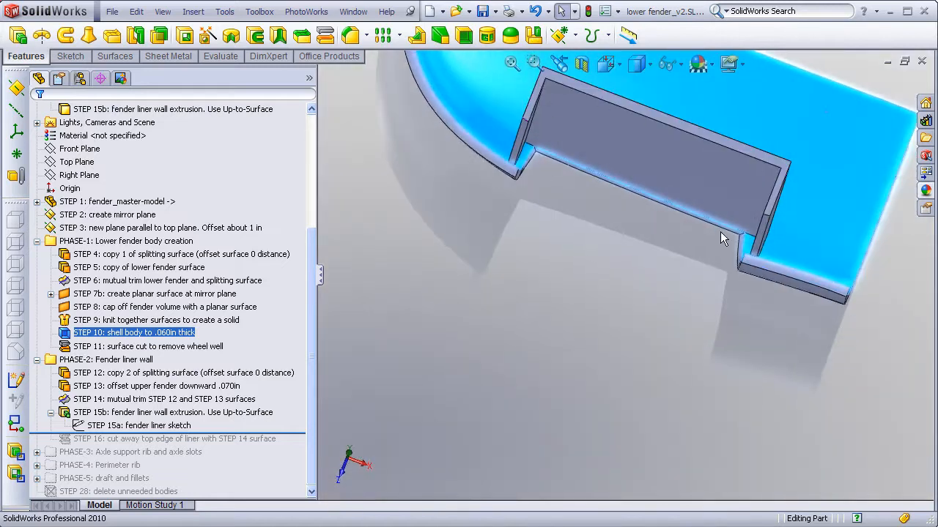
left_click_drag(723, 237, 605, 205)
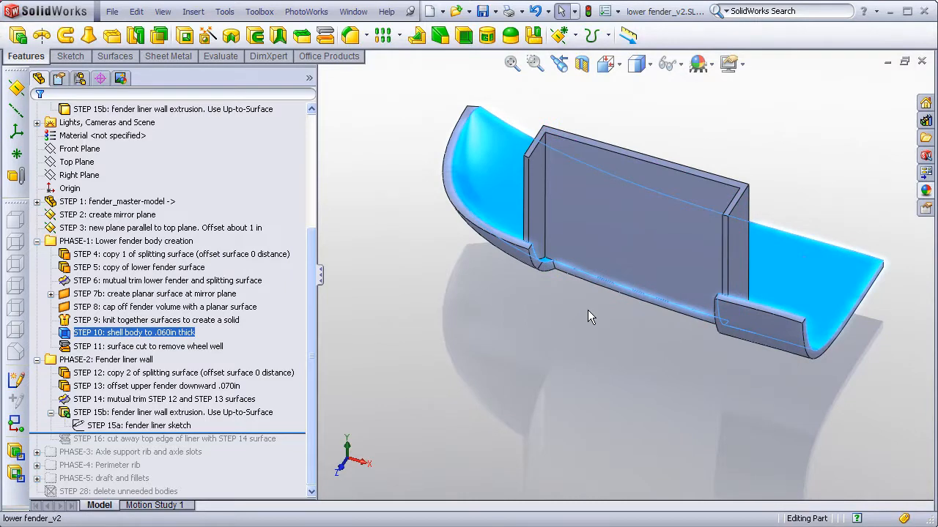
left_click(173, 108)
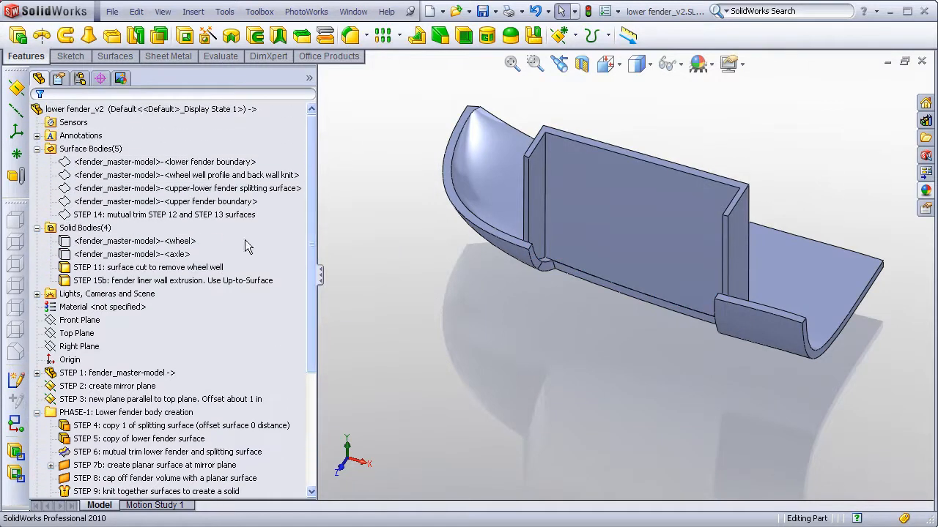
right_click(164, 214)
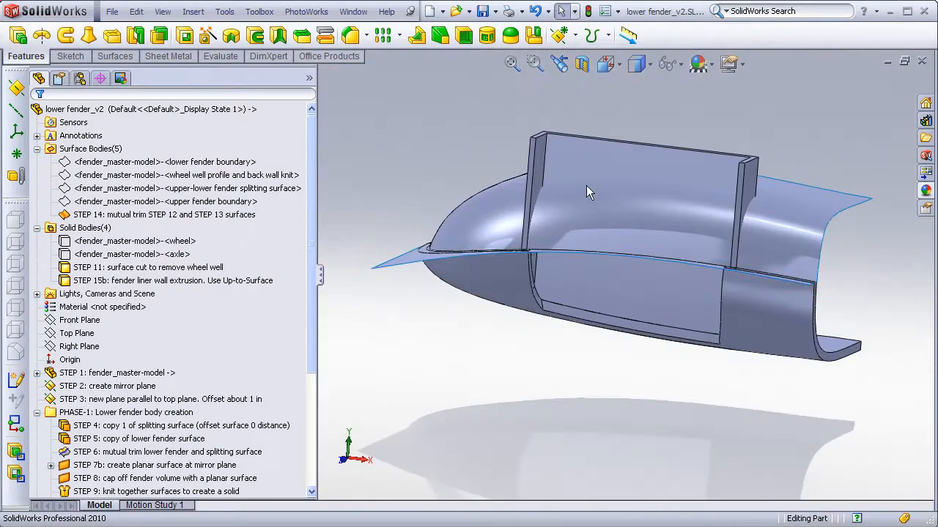
left_click_drag(589, 192, 483, 311)
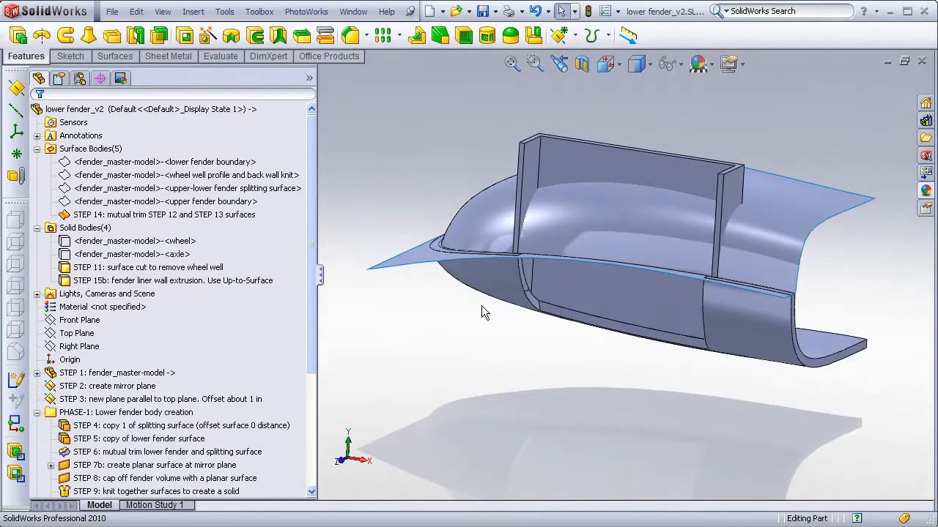
scroll("down", 3)
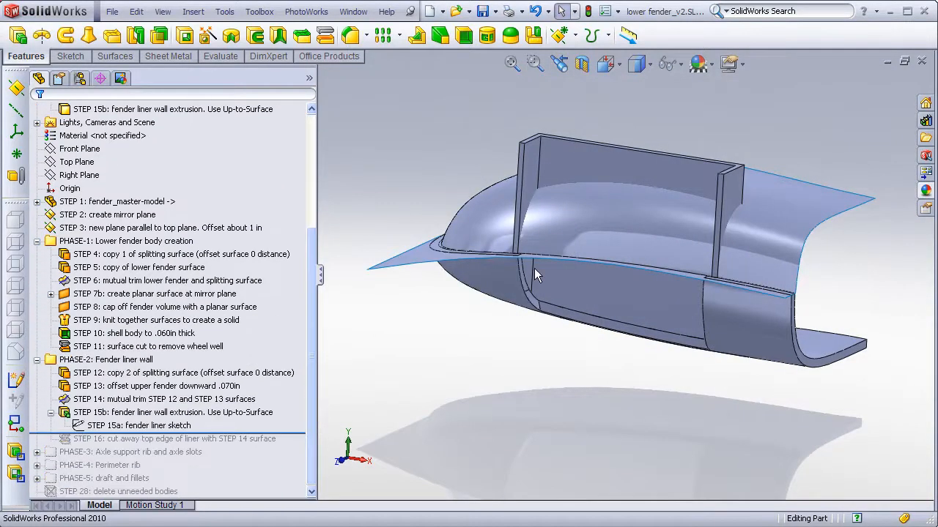
mouse_move(551, 204)
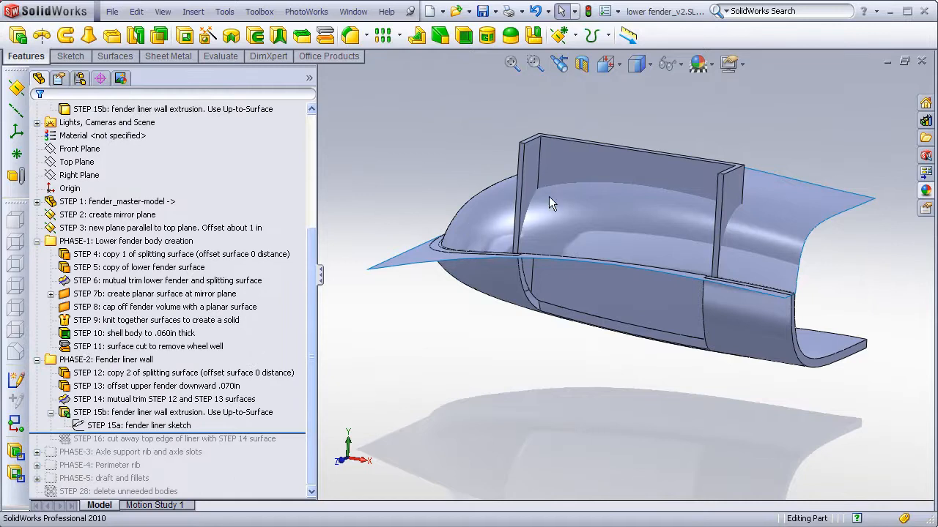
mouse_move(633, 164)
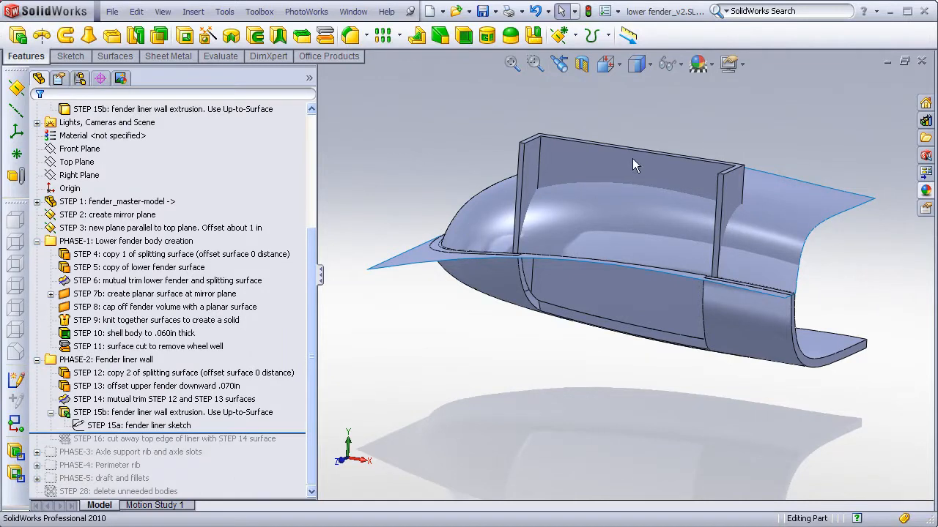
mouse_move(542, 179)
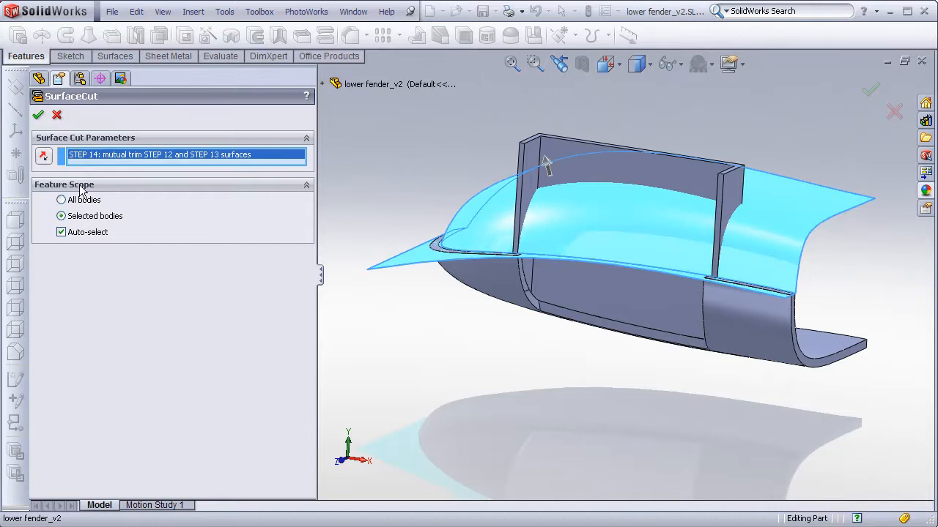
Step: Cut the STEP 15b liner wall body with the STEP 14 surface using Selected bodies scope
left_click(62, 232)
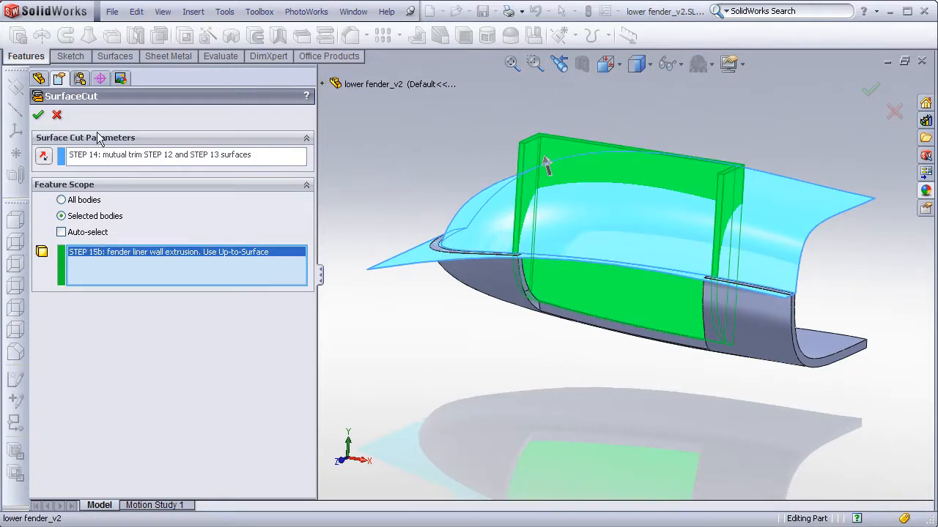
left_click(38, 114)
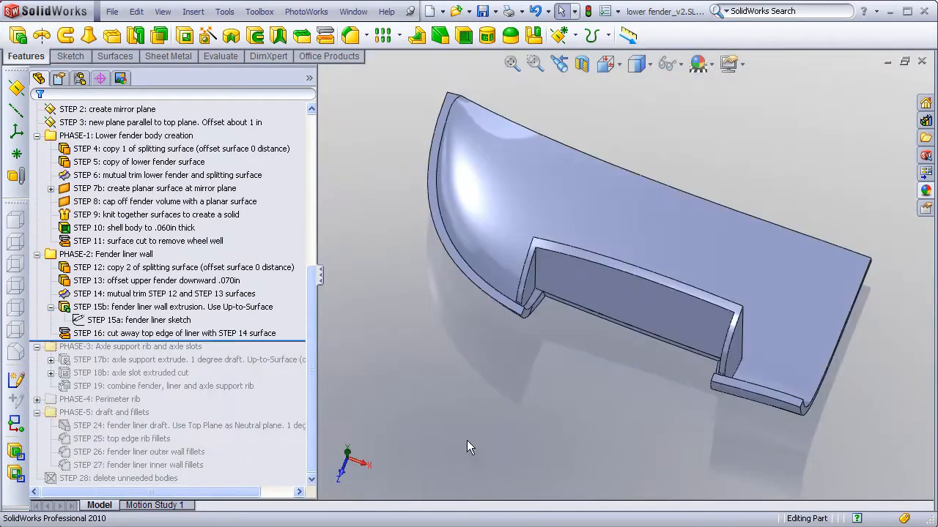
Step: Roll forward past STEP 17b rib extrude, 18b slot cut and STEP 19 combine of fender, liner and rib
left_click(107, 109)
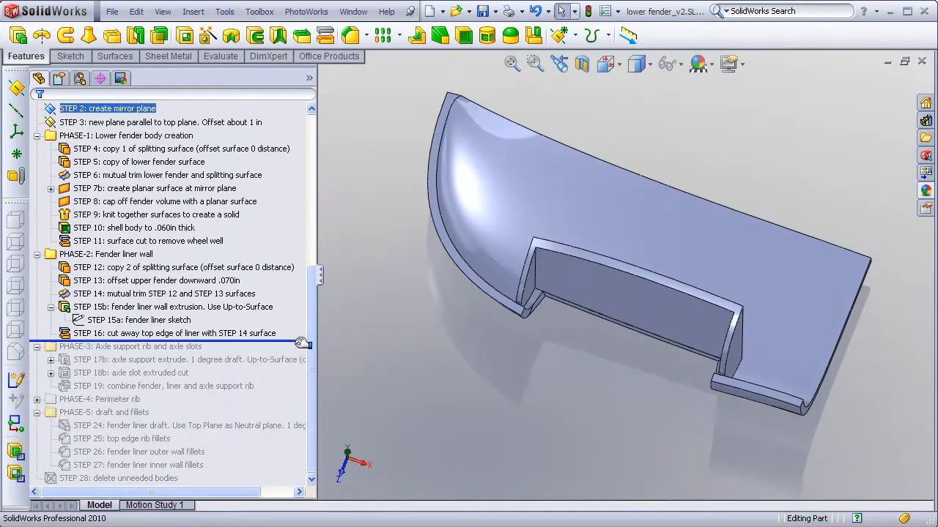
left_click(183, 361)
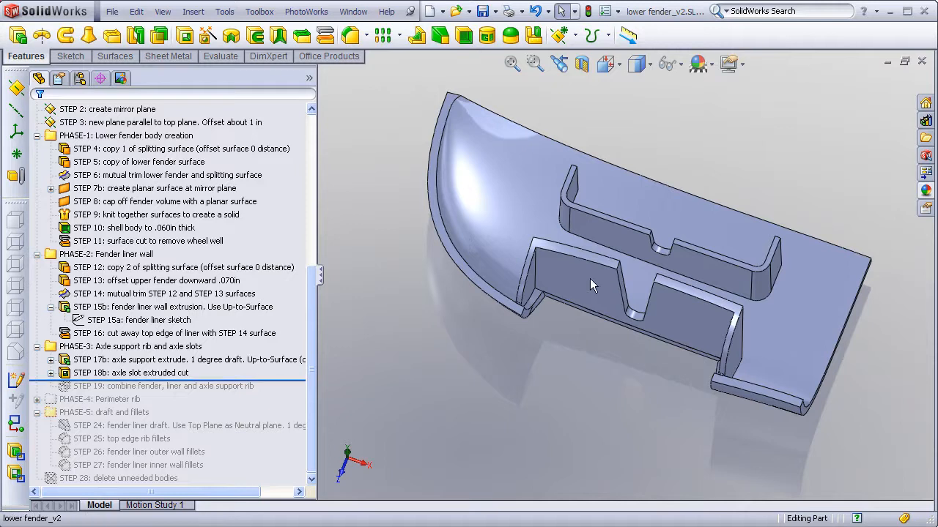
left_click(173, 306)
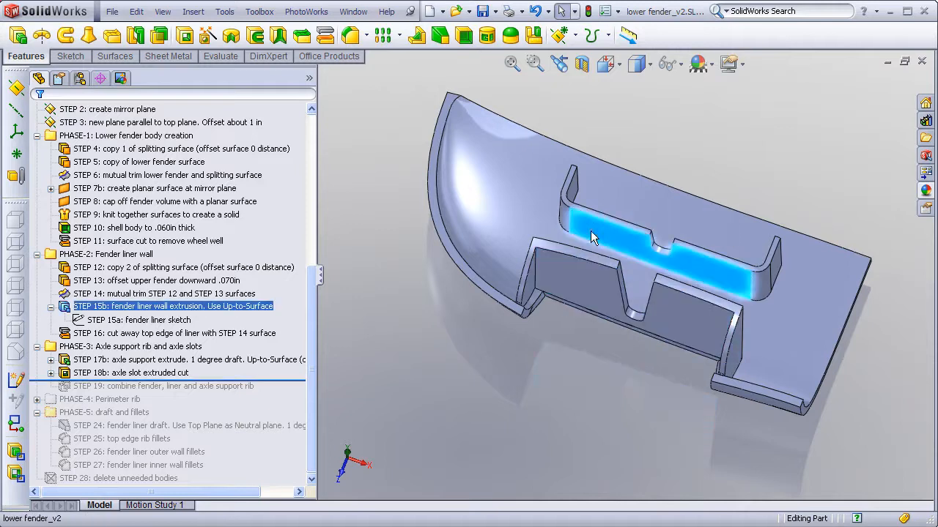
left_click(183, 359)
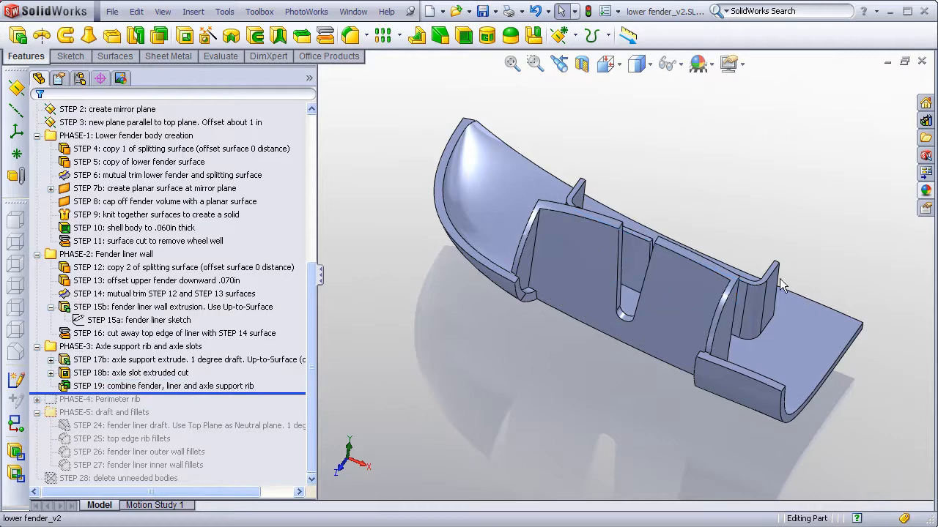
mouse_move(442, 360)
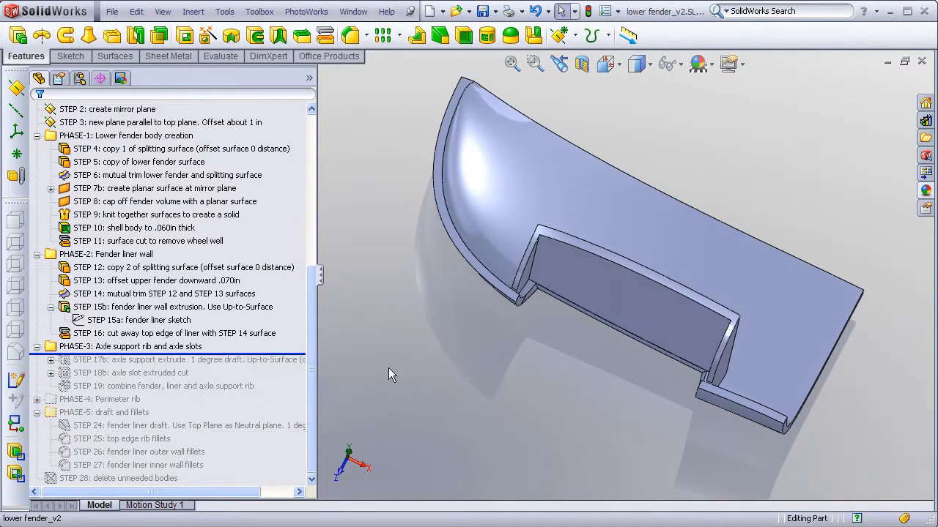
mouse_move(746, 260)
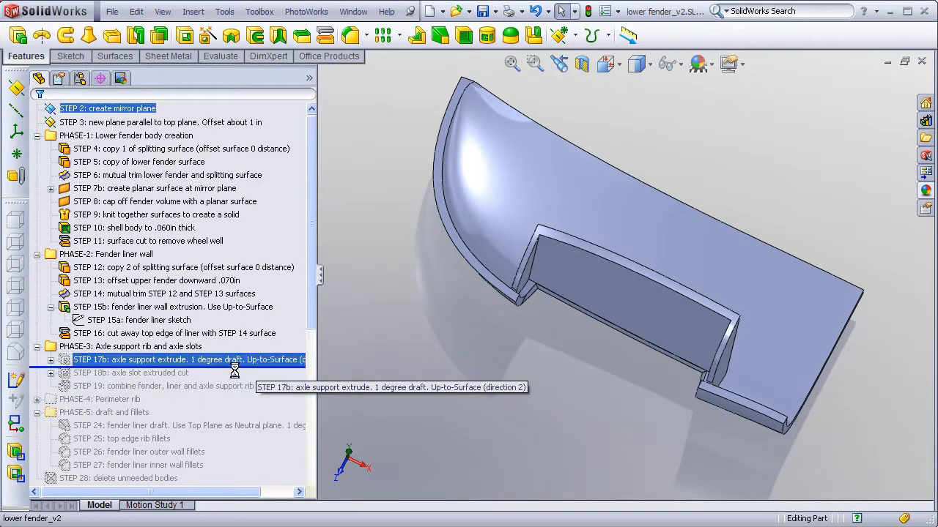
Step: Expand the STEP 17b axle support extrude and edit its 0.200 in, 1° draft definition
left_click(138, 374)
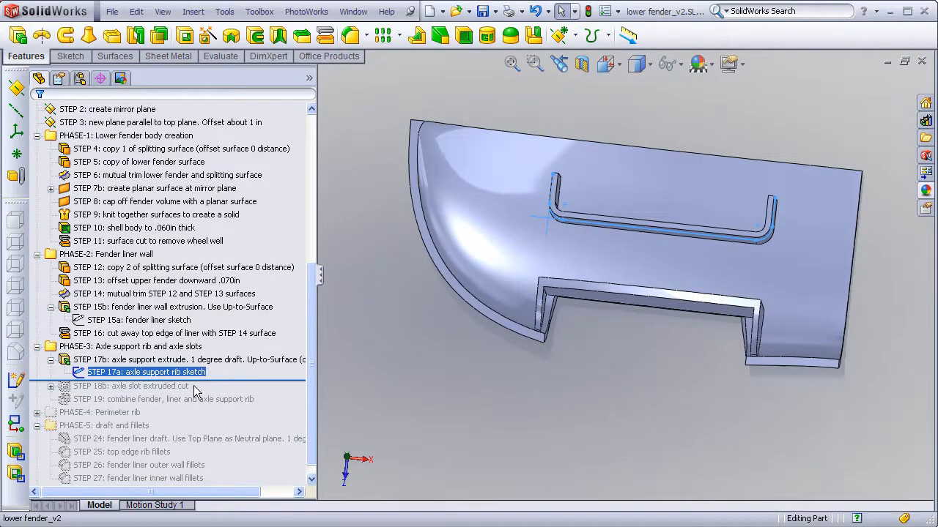
mouse_move(256, 420)
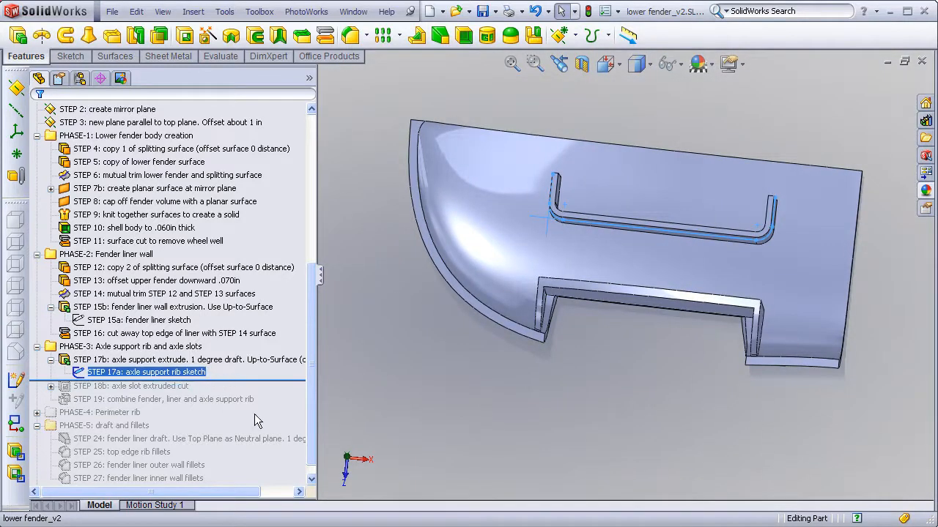
double_click(146, 372)
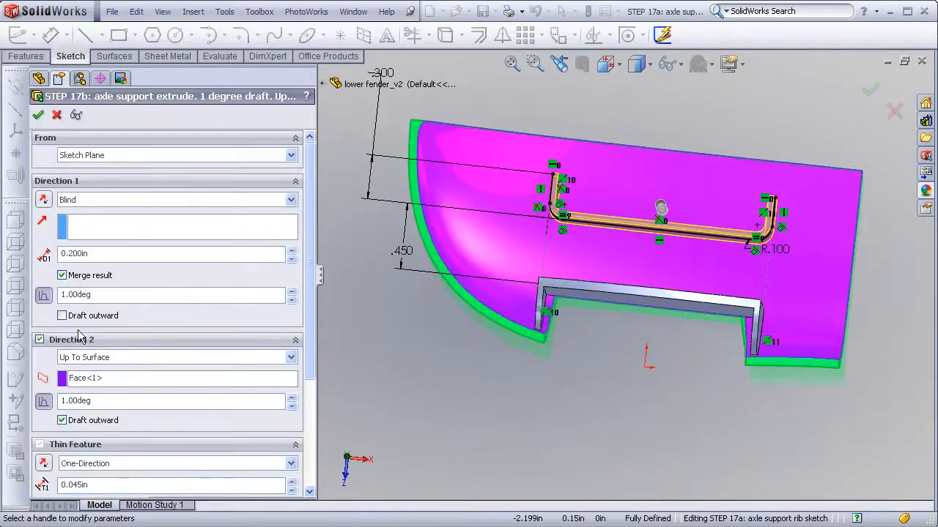
mouse_move(183, 379)
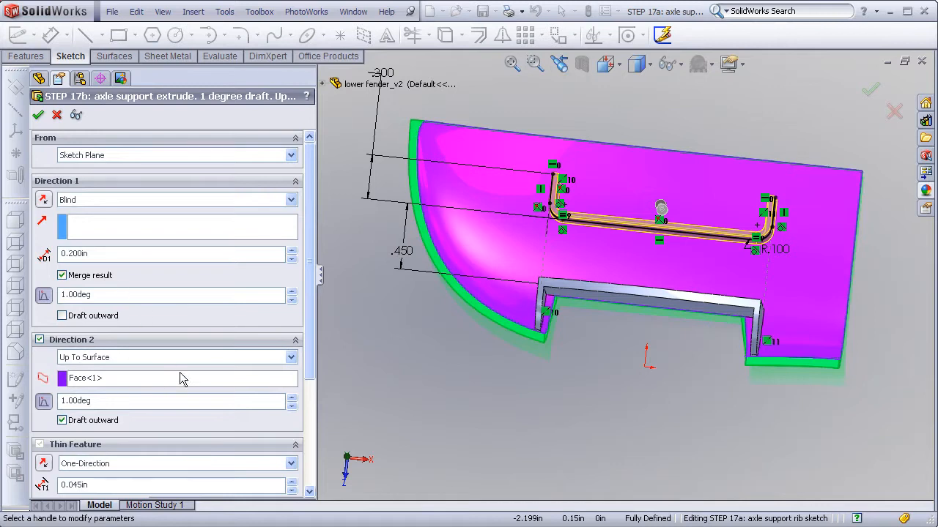
Step: Review the rib extrude's up-to-surface direction, thin feature and scope, then accept it
scroll("down", 3)
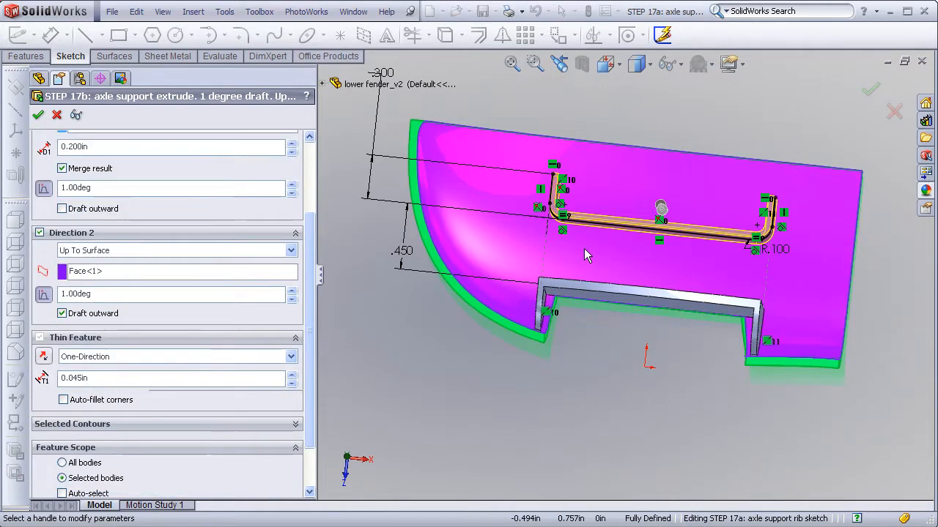
left_click_drag(586, 256, 476, 252)
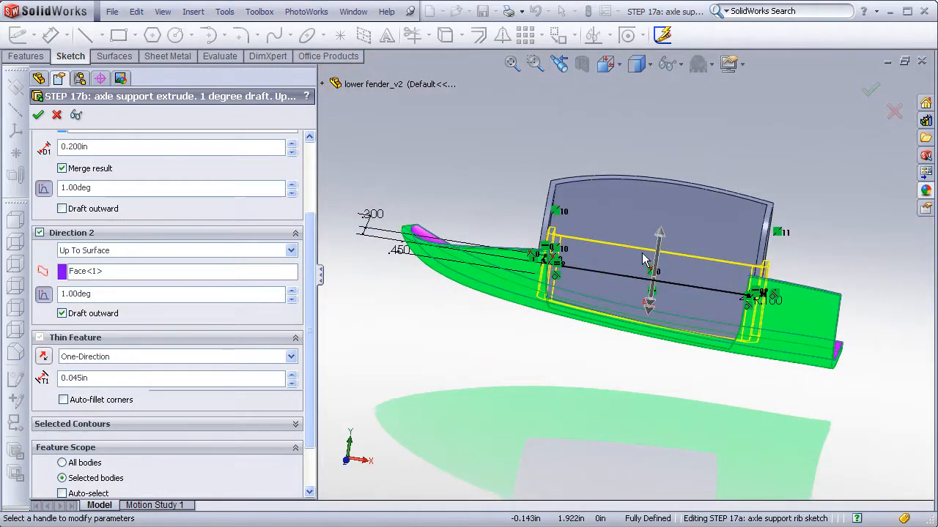
left_click(38, 114)
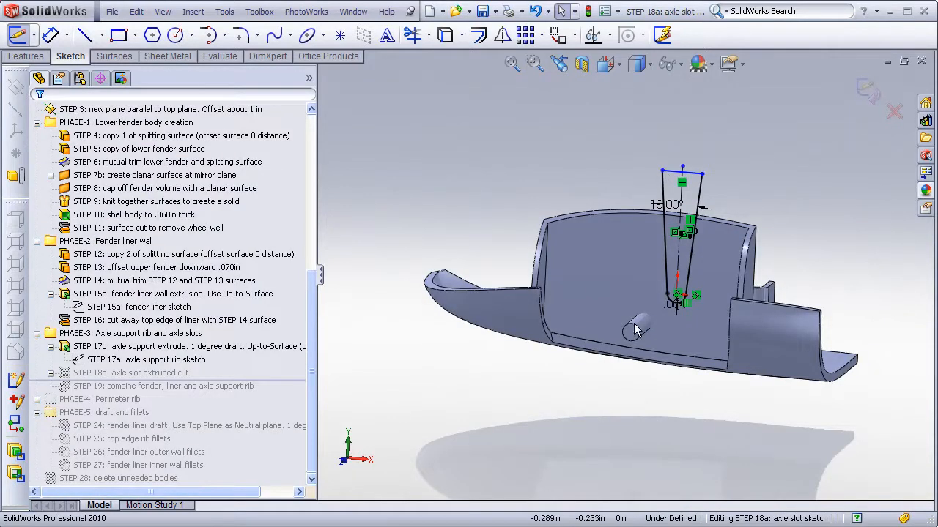
left_click_drag(637, 329, 622, 363)
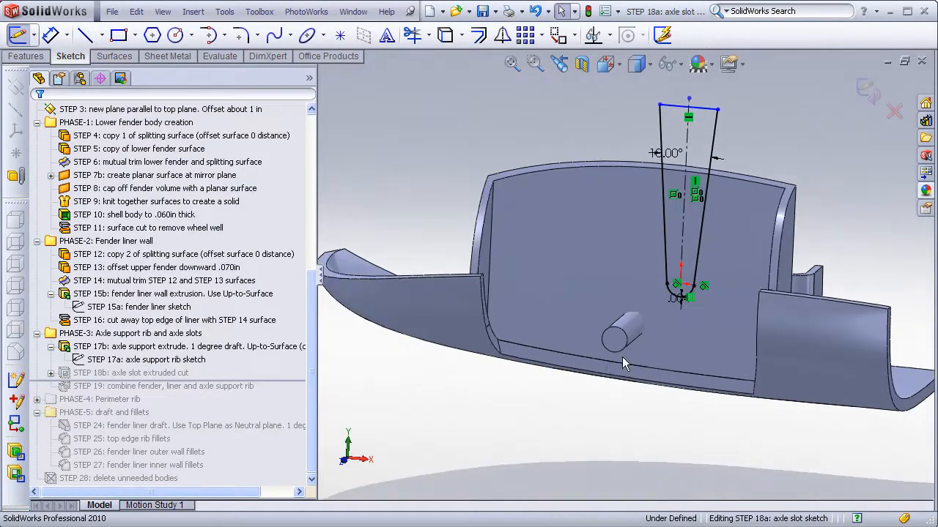
mouse_move(672, 306)
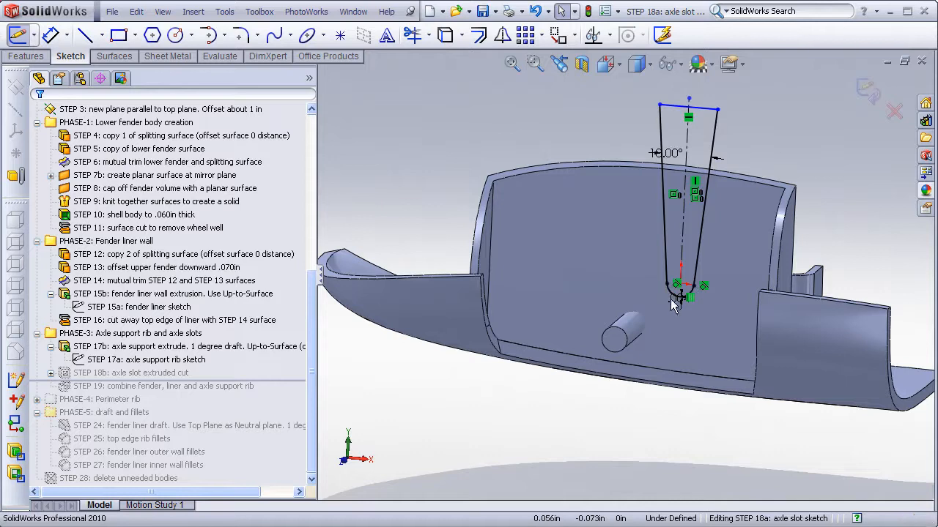